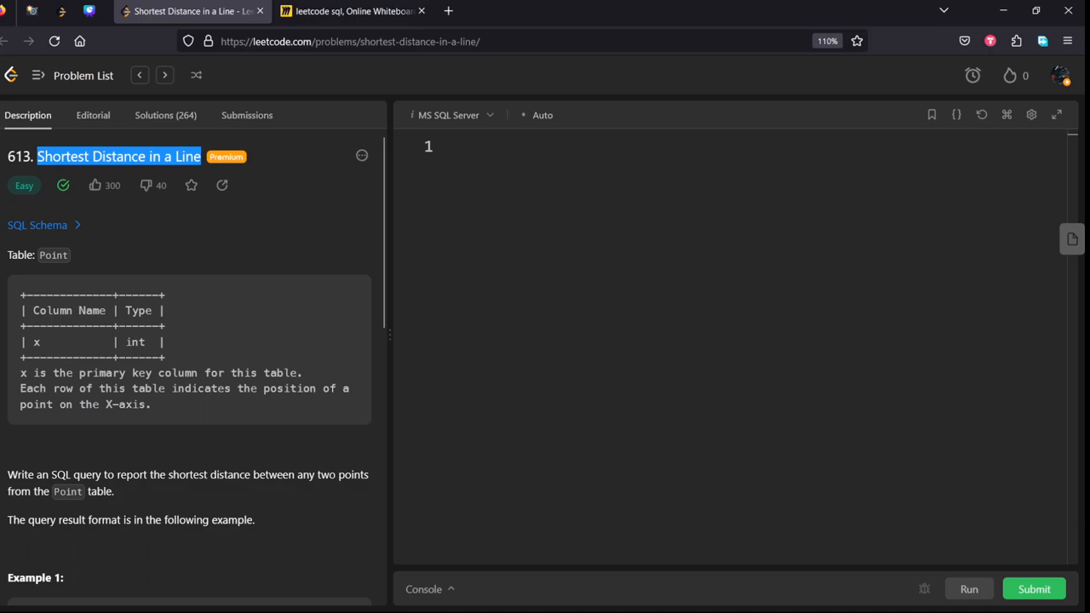
mouse_move(95, 241)
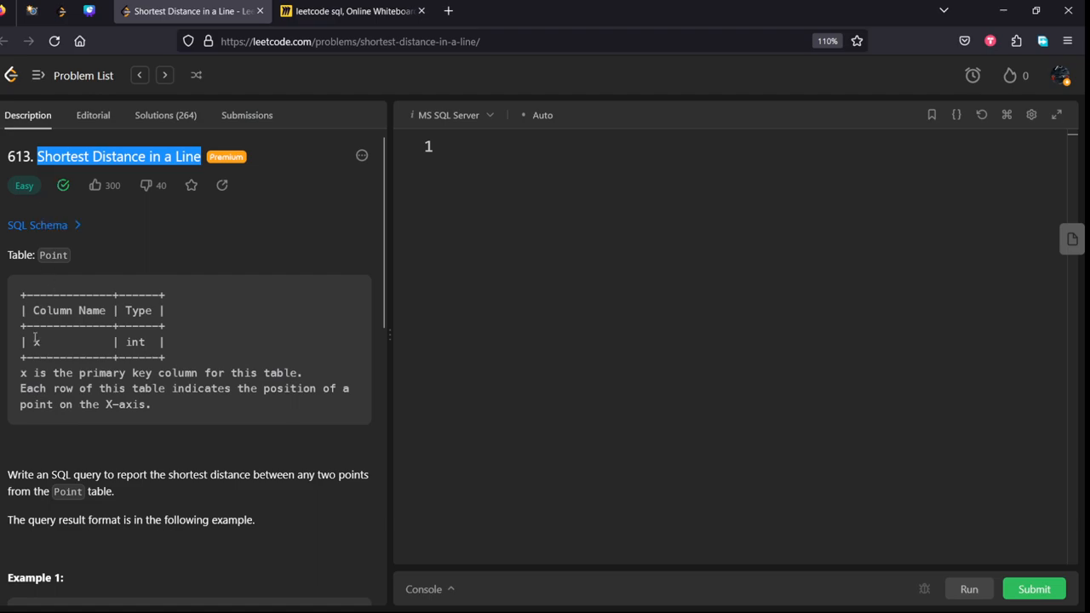
Review Example 1 of Shortest Distance in a Line, then switch to the 'leetcode sql' Miro board.
scroll(down, 3)
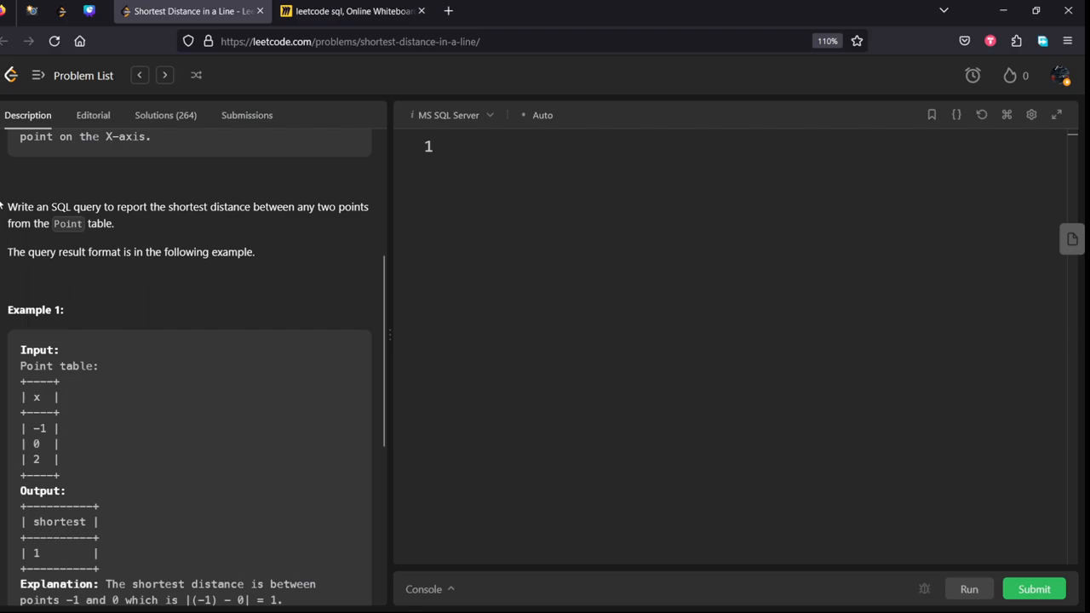
scroll(down, 3)
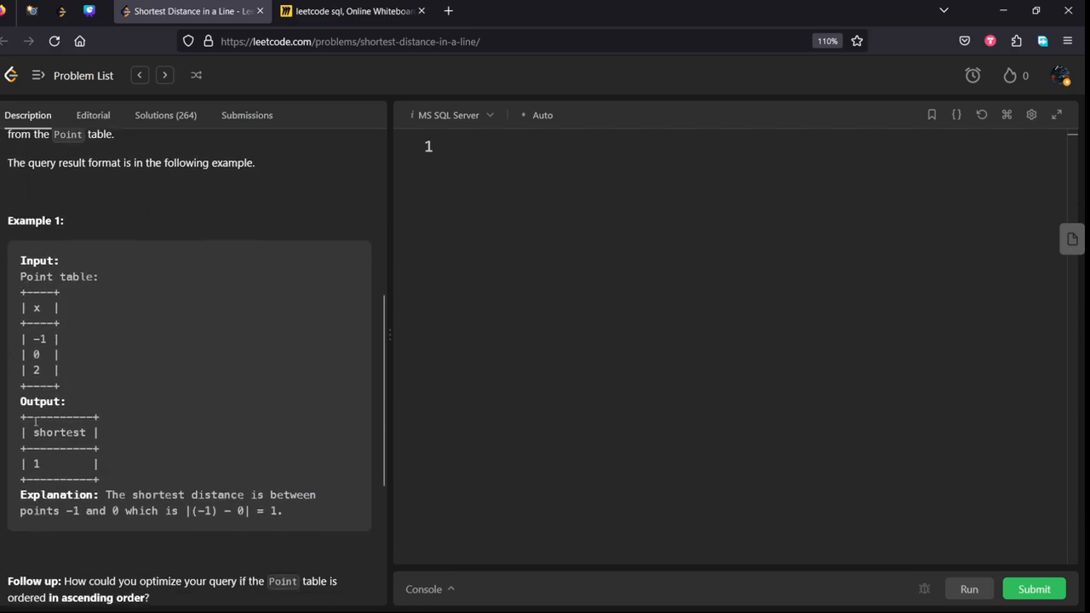
click(349, 11)
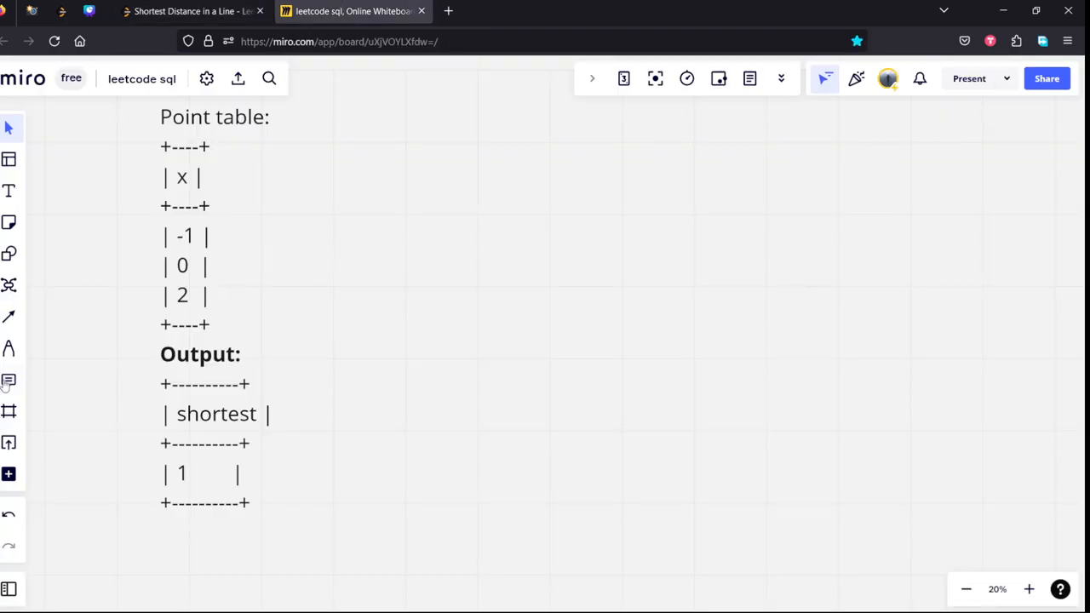
Draw a number line beside the Point table with tick marks labelled -2 and -3.
drag(383, 303, 817, 286)
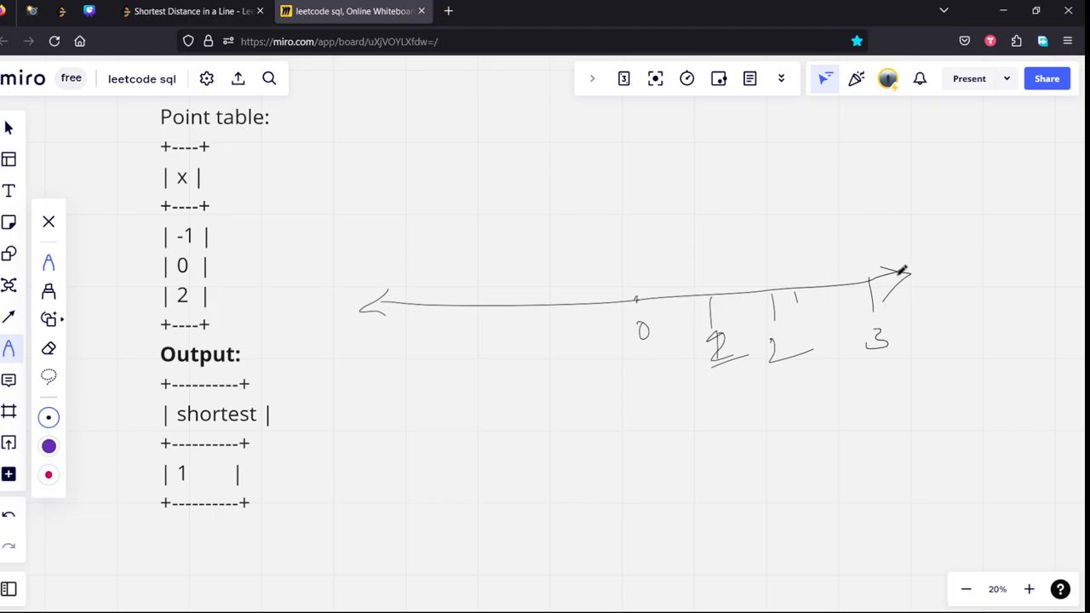
drag(933, 272, 945, 349)
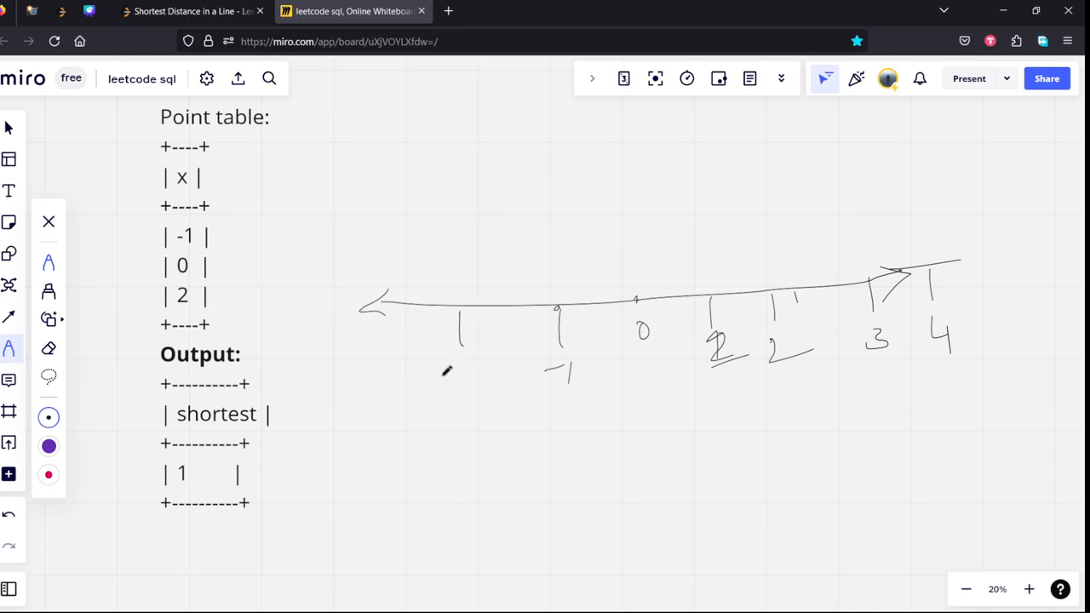
drag(443, 371, 490, 374)
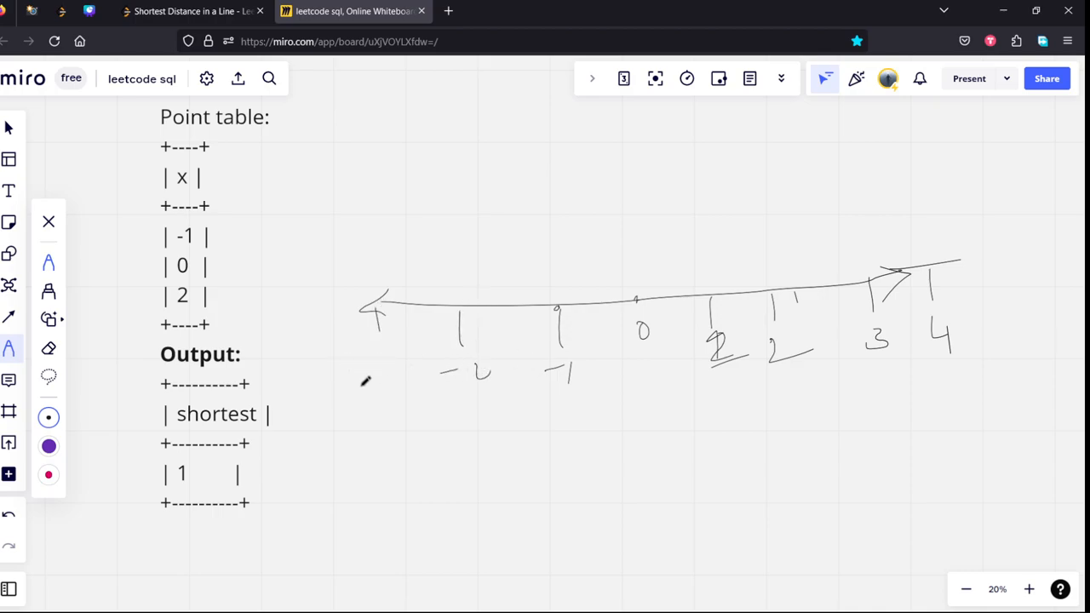
drag(361, 387, 400, 401)
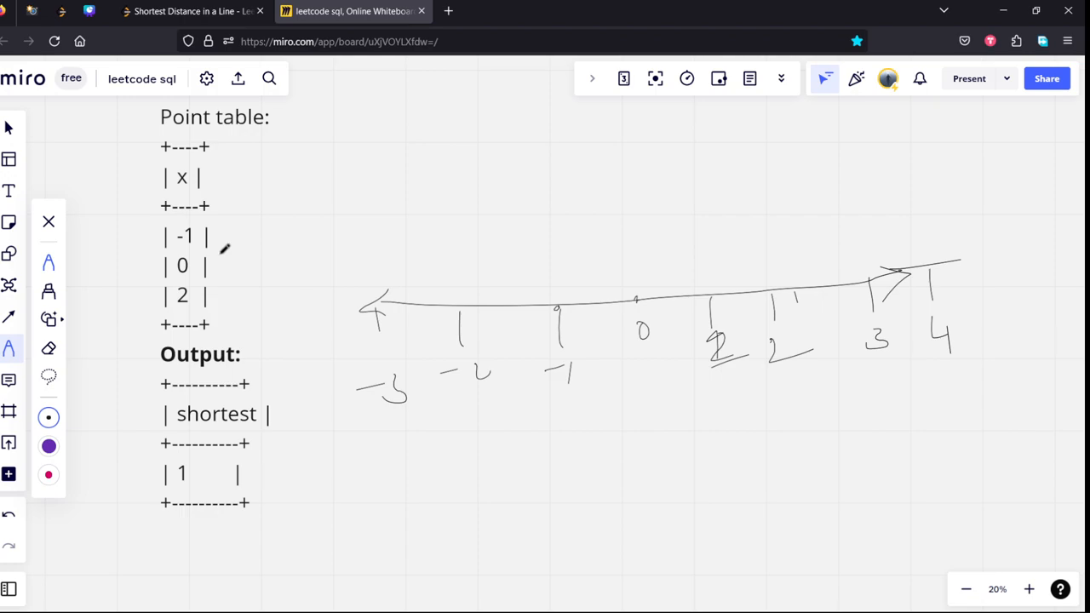
mouse_move(575, 335)
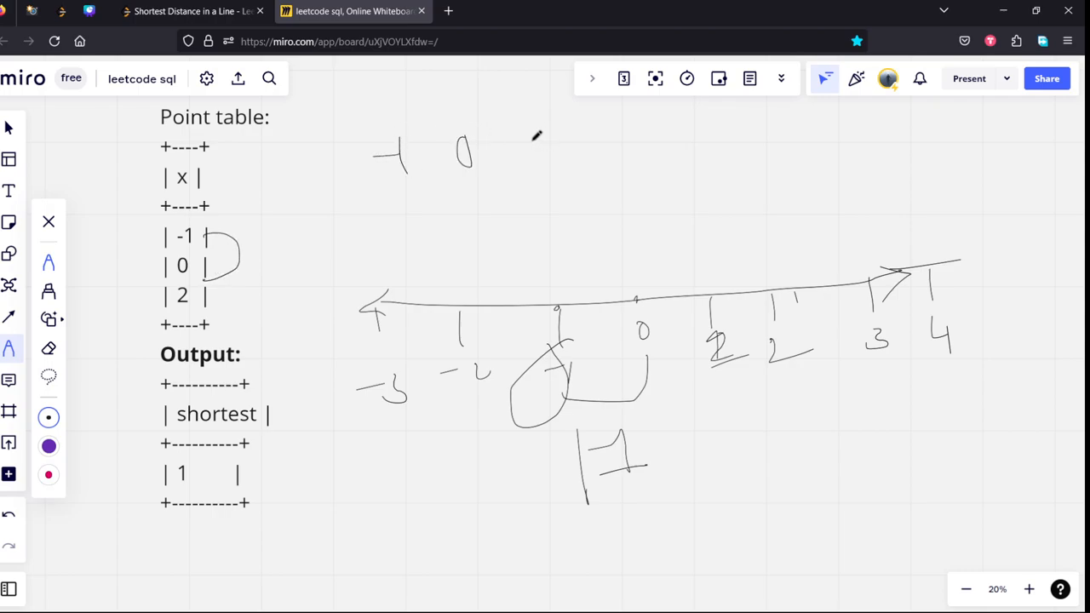
Write rows of pair distances with red brackets and purple circles, circling the smallest values.
drag(535, 134, 535, 166)
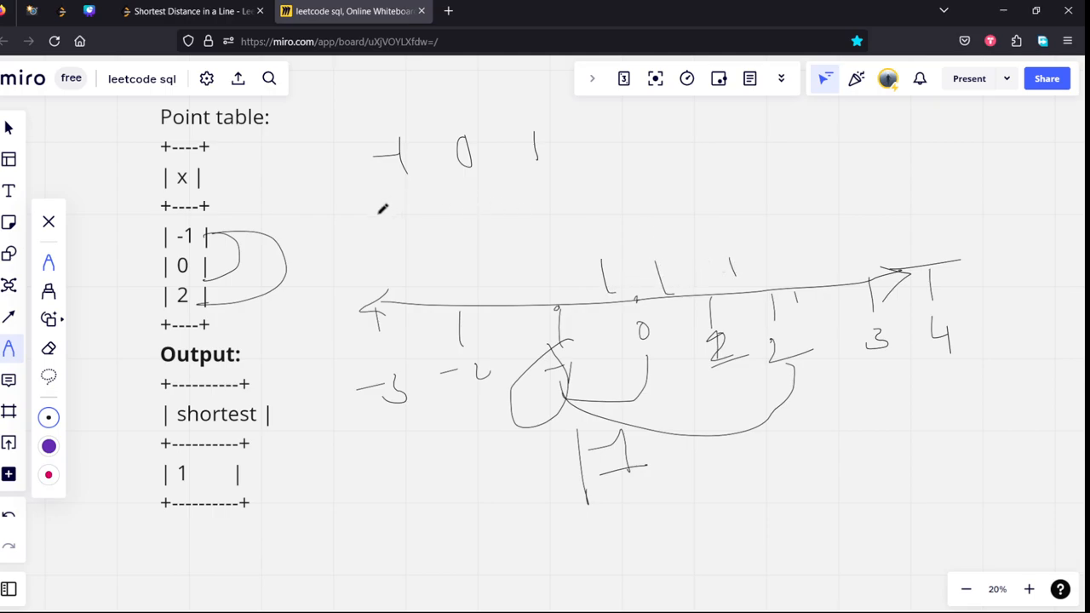
drag(392, 205, 545, 204)
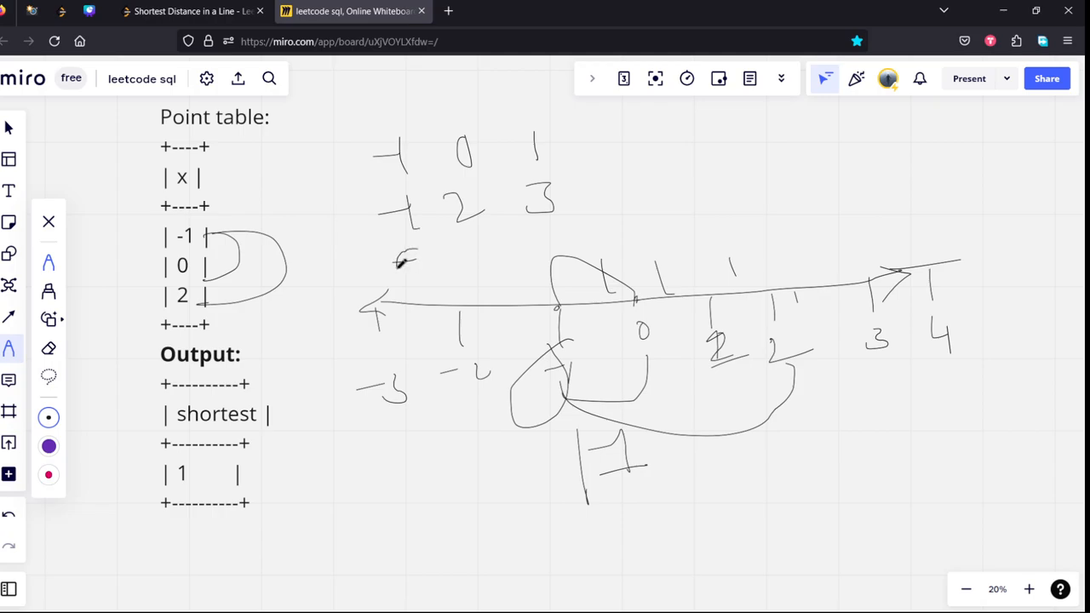
drag(405, 264, 545, 247)
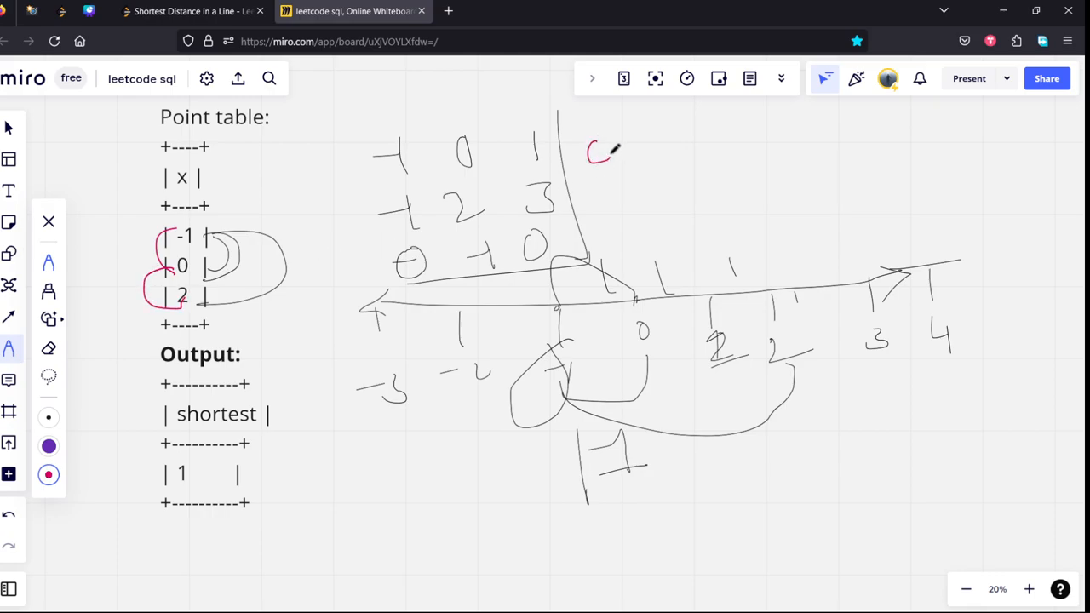
drag(588, 158, 673, 145)
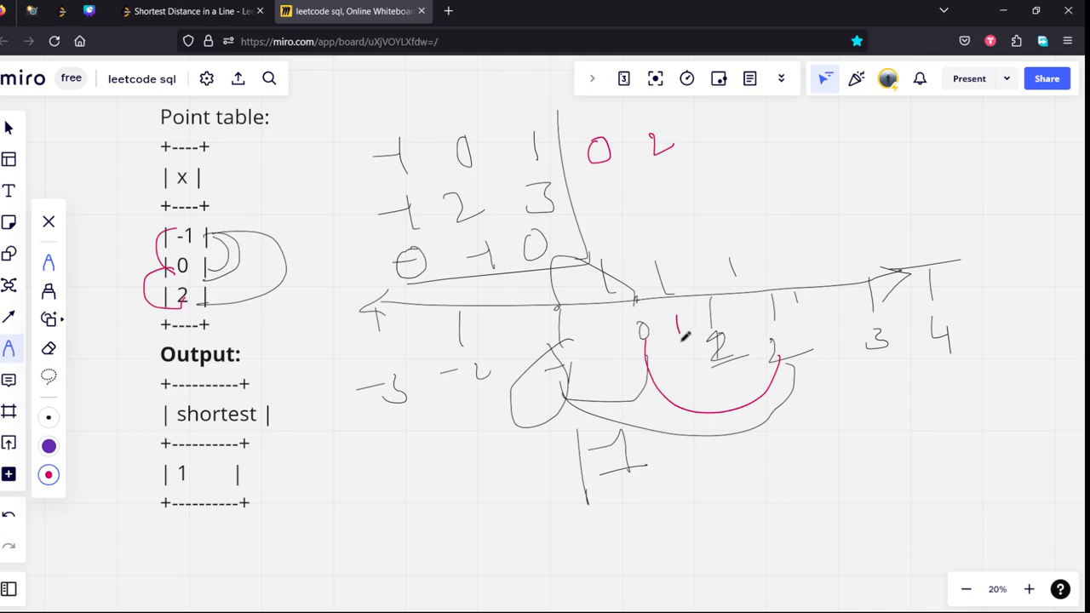
drag(724, 149, 745, 132)
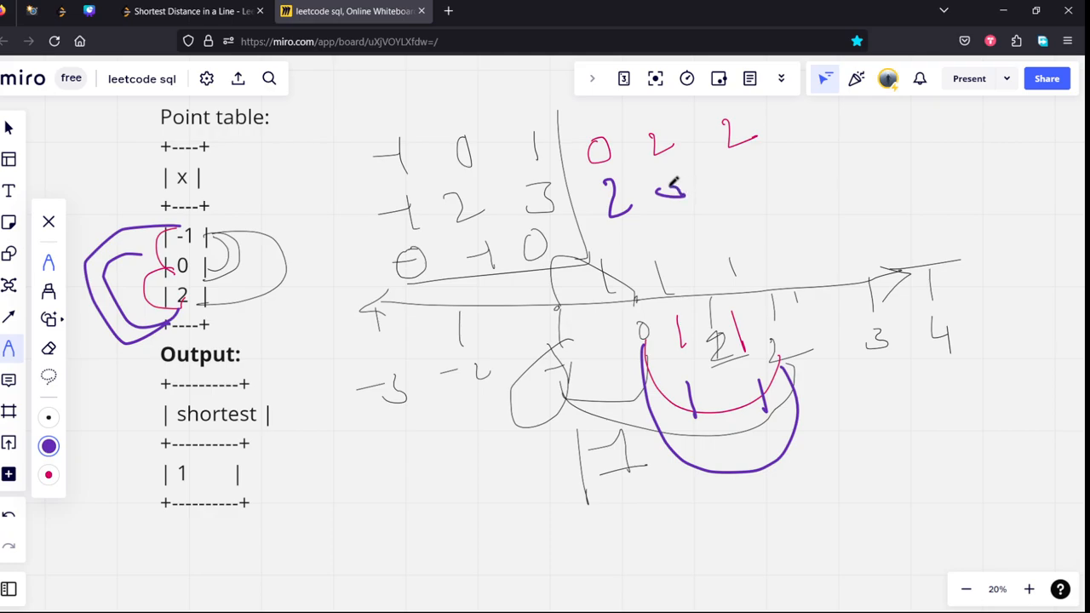
drag(758, 157, 784, 183)
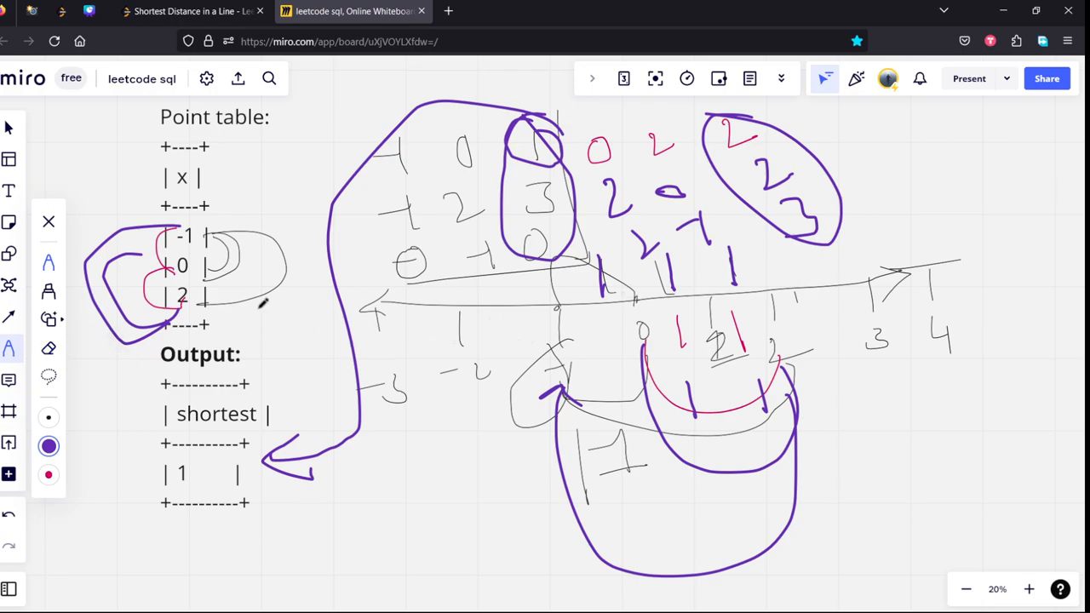
Write -1, 0, 2 as two columns and link -1 to each, crossing out -1 to -1.
click(965, 589)
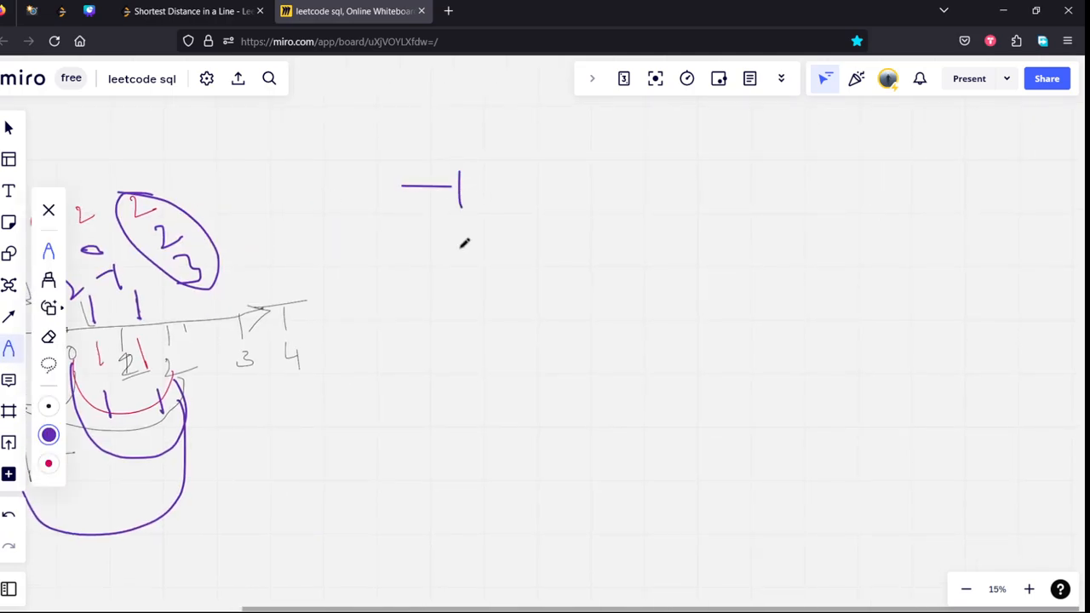
drag(443, 265, 476, 256)
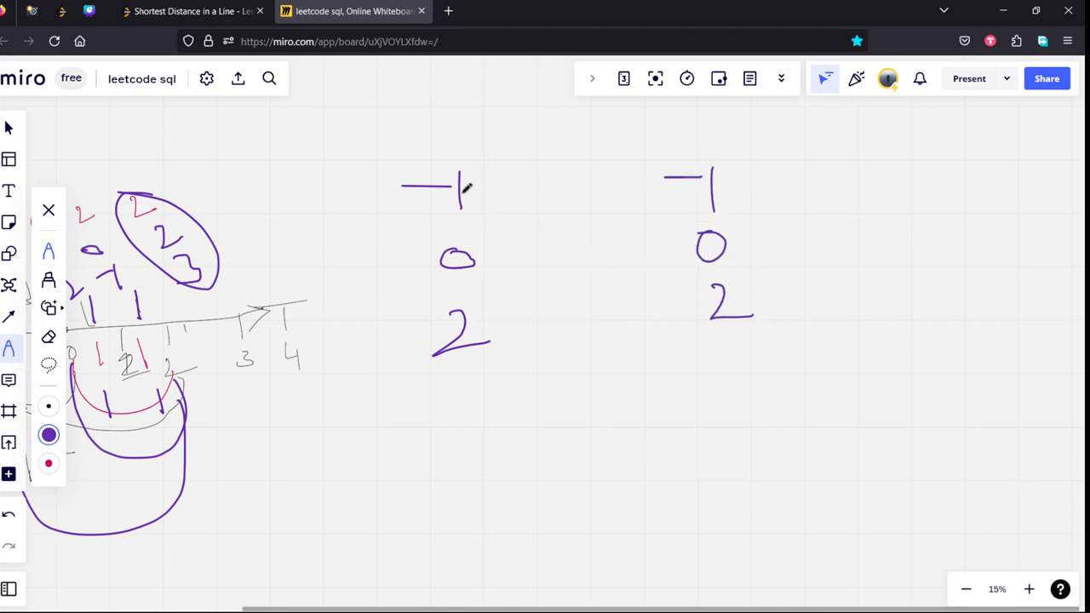
drag(464, 189, 621, 177)
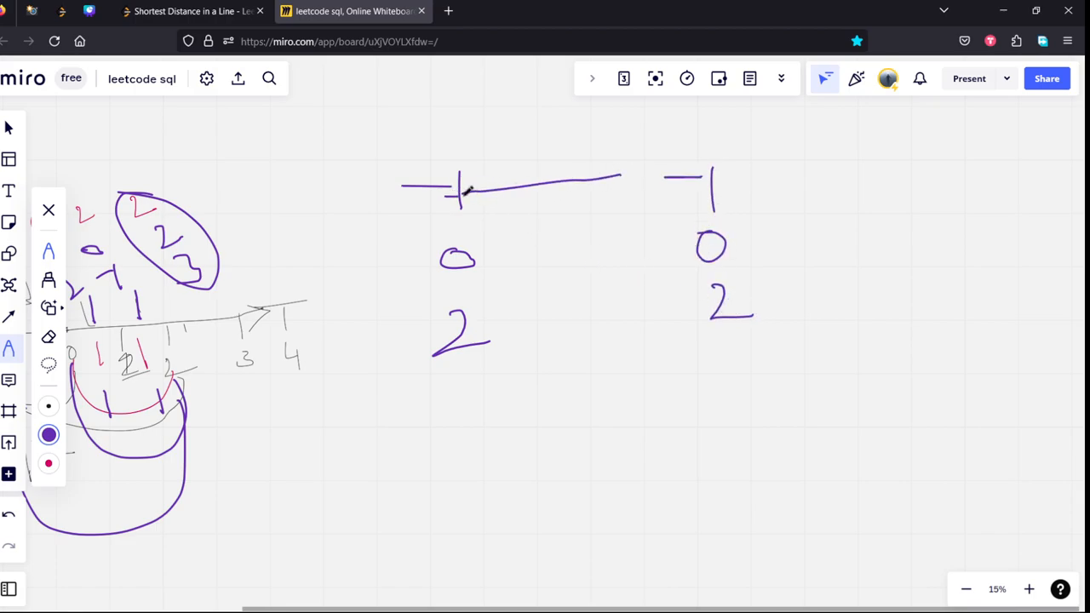
drag(464, 196, 750, 315)
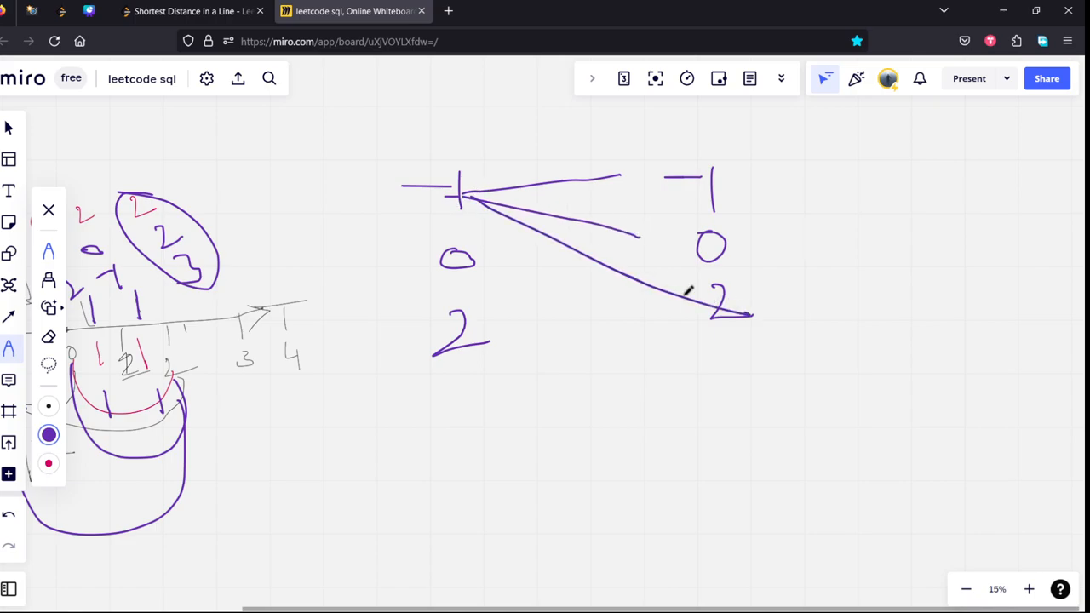
drag(566, 174, 613, 179)
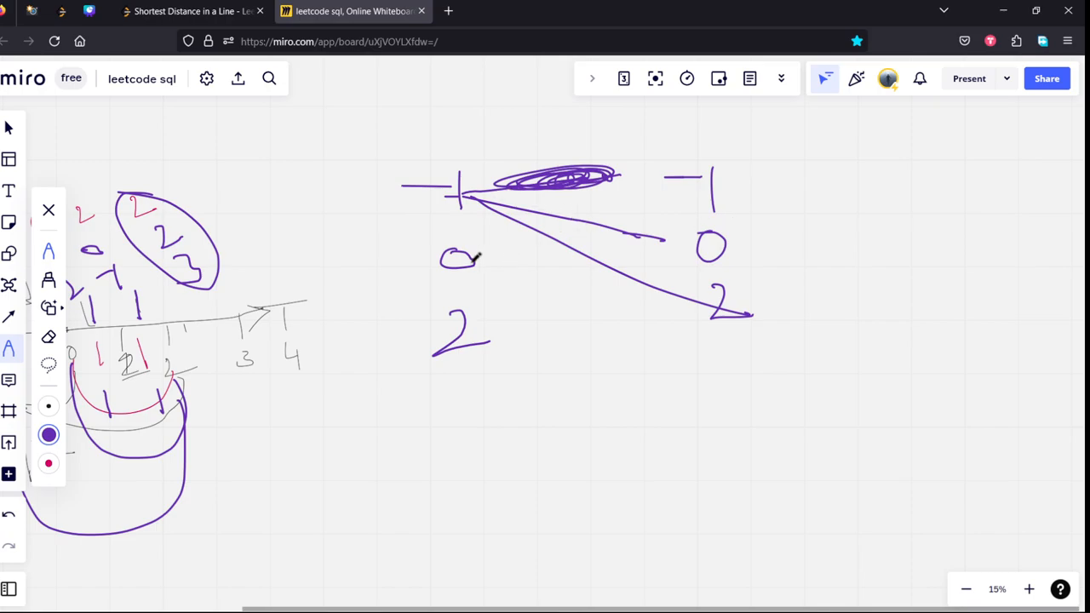
Connect the remaining pairs across the columns and work out the distances |-3| and |3|.
drag(647, 187, 469, 259)
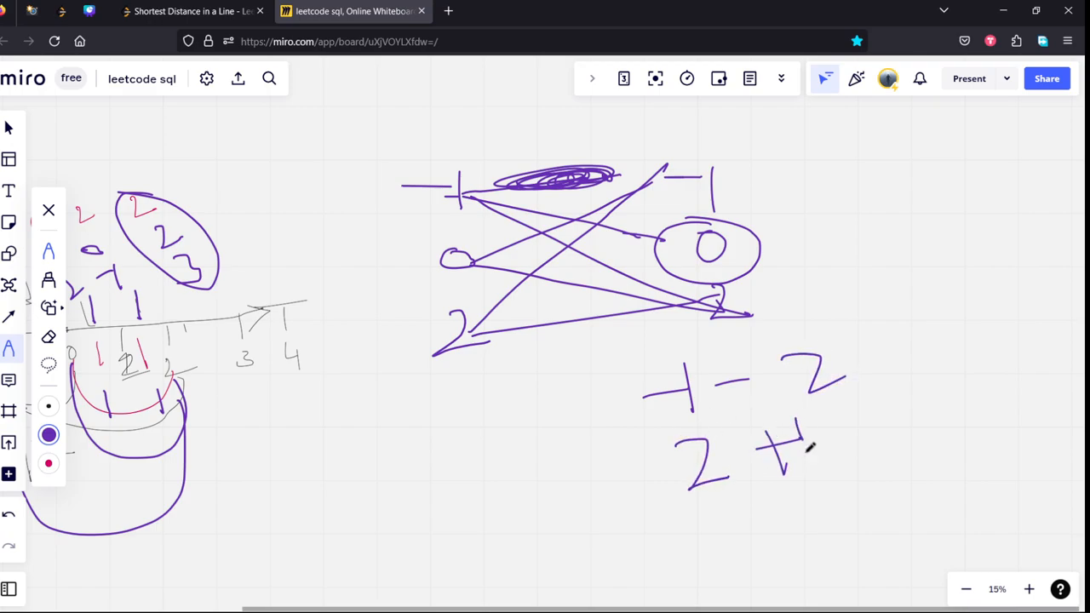
drag(852, 362, 988, 324)
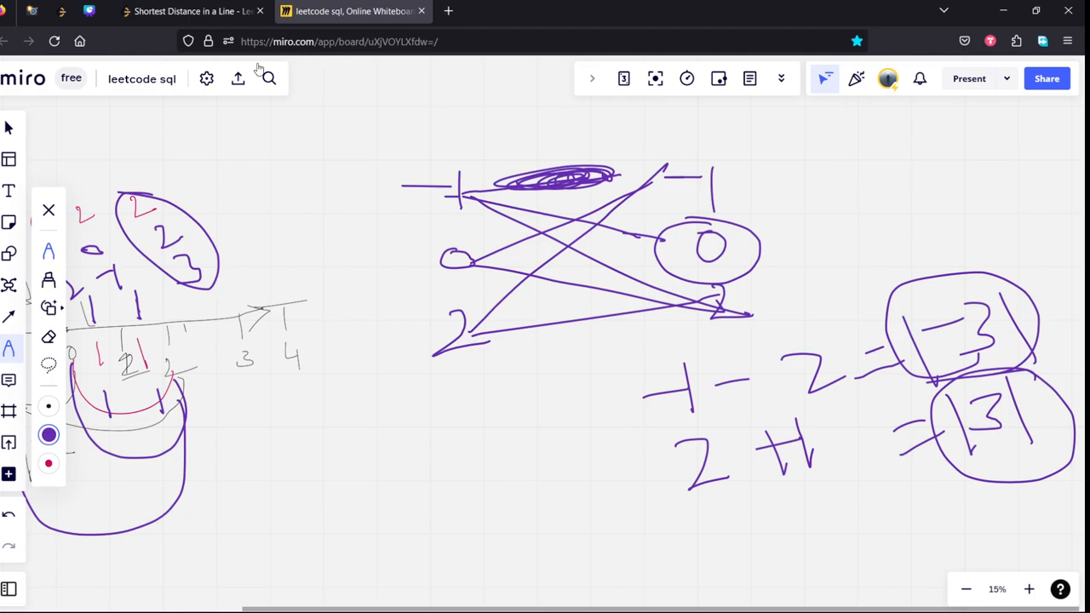
click(192, 11)
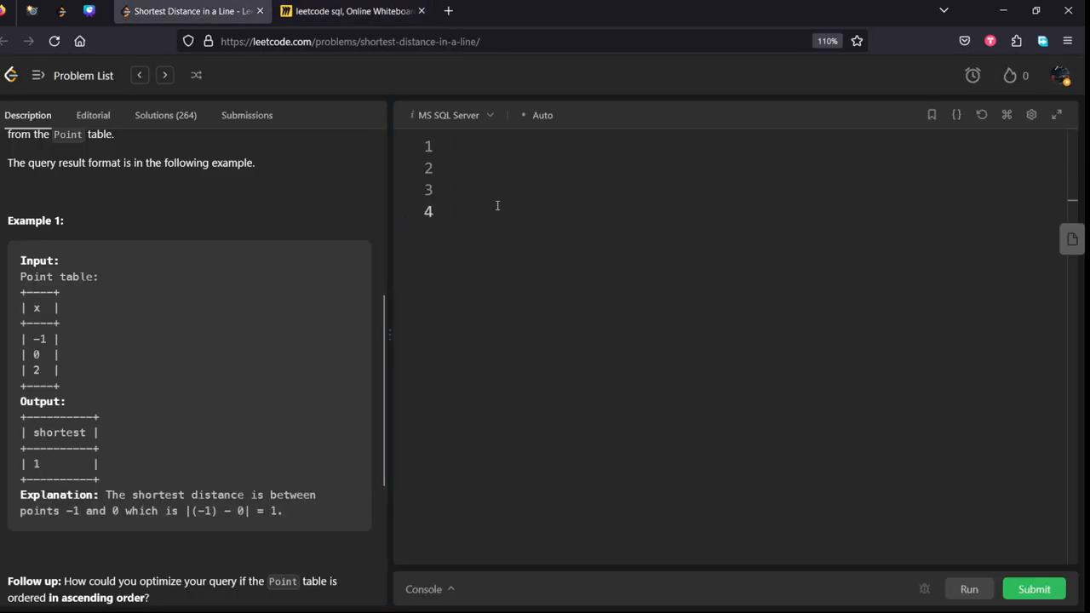
Write the FROM clause joining point to itself as 'point b', checking the whiteboard sketch.
text(from po)
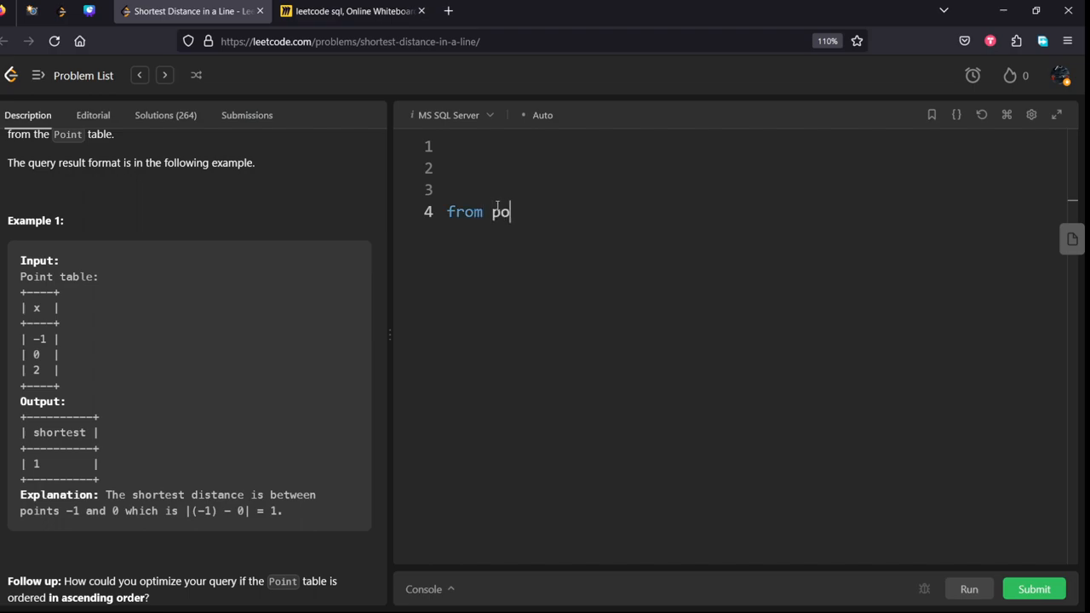
text(int a)
text(cro)
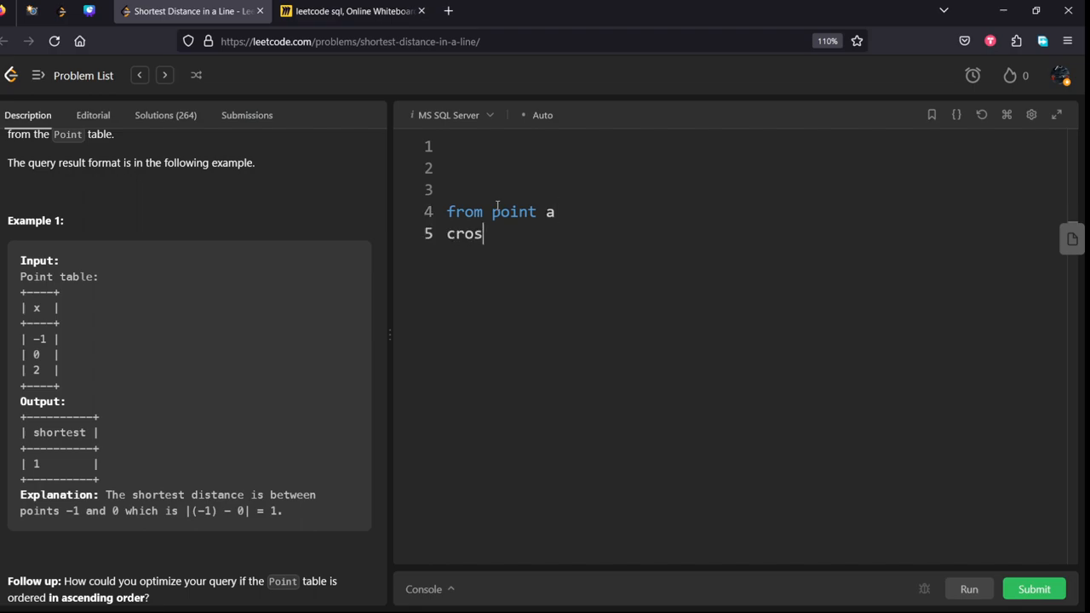
text(s join p)
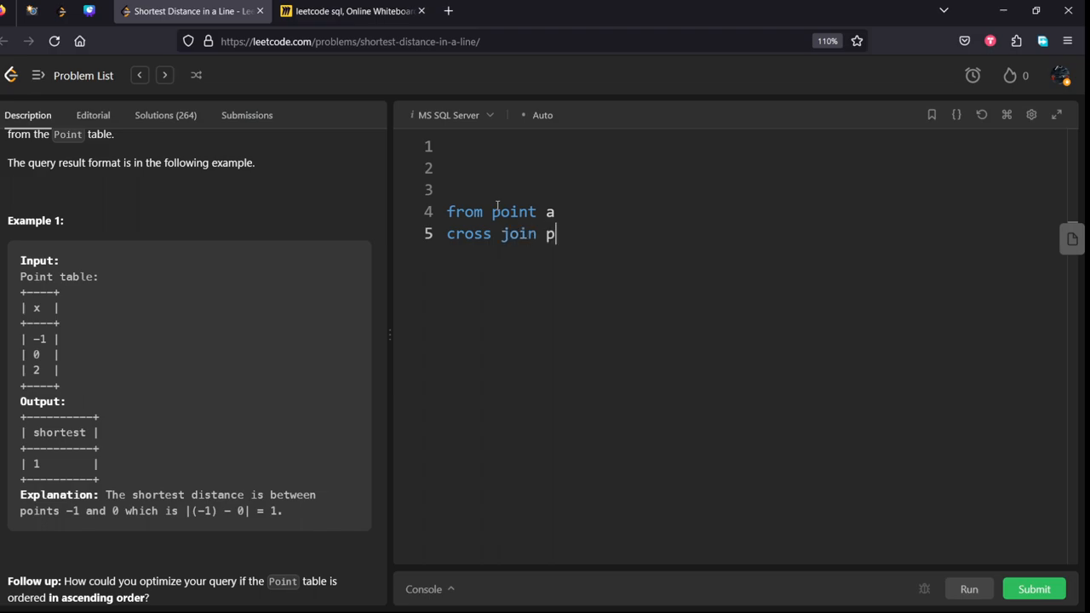
text(oin)
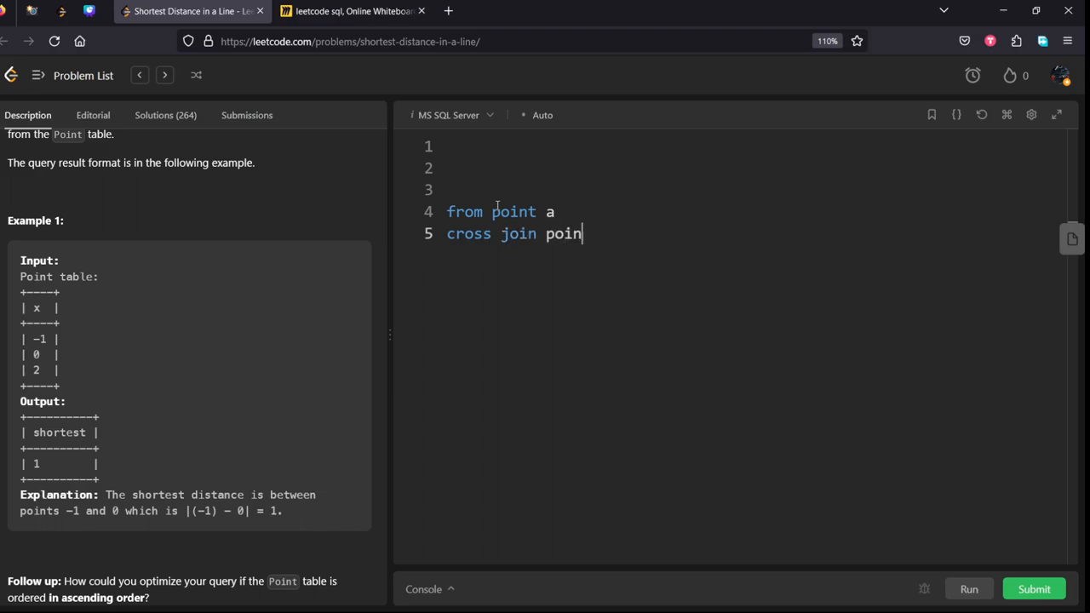
text(t b)
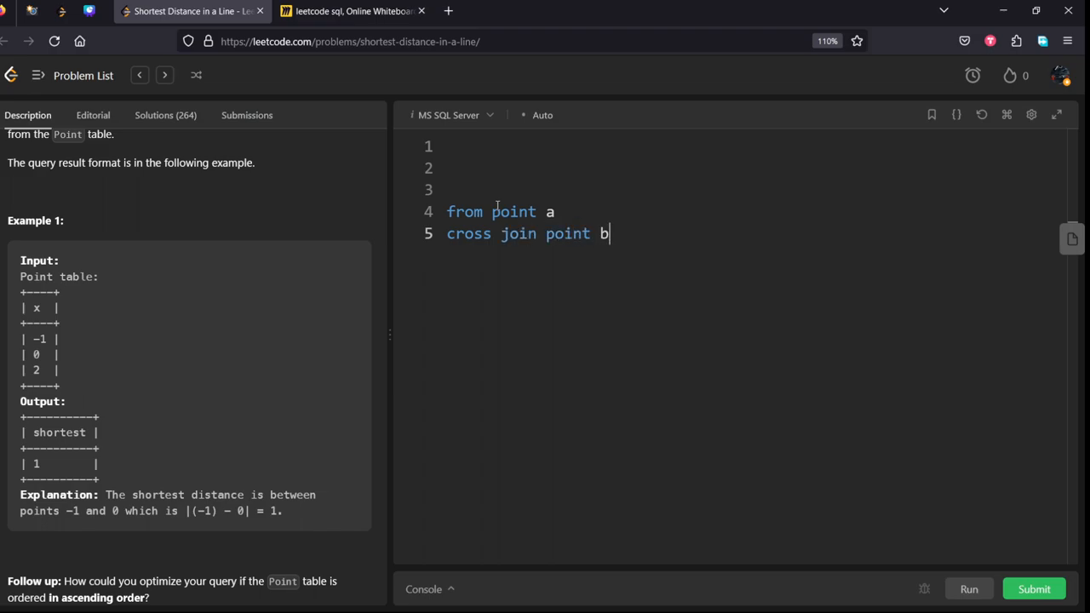
click(350, 11)
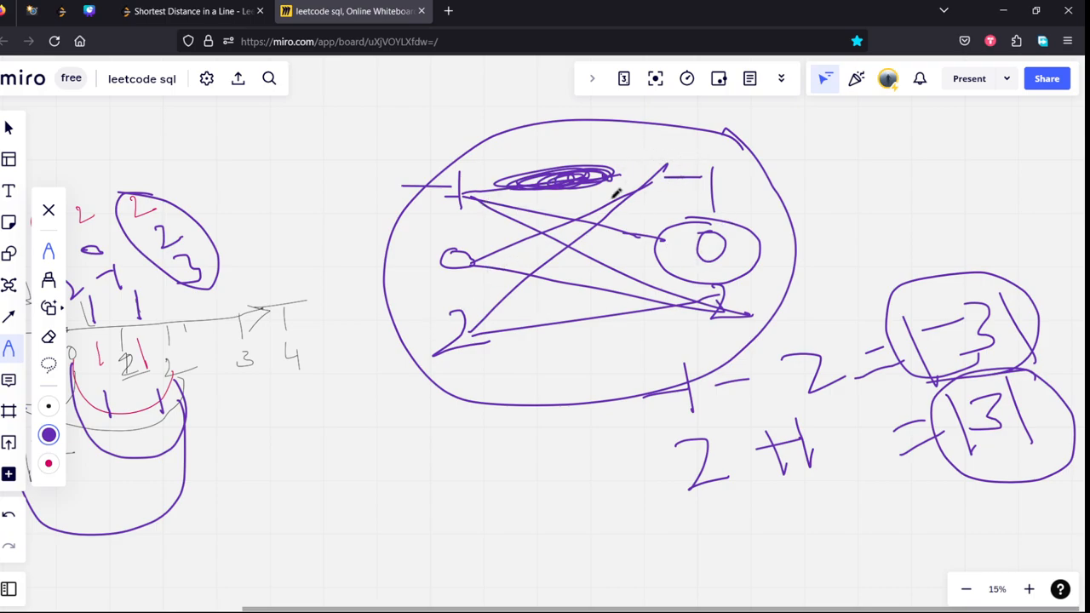
click(187, 12)
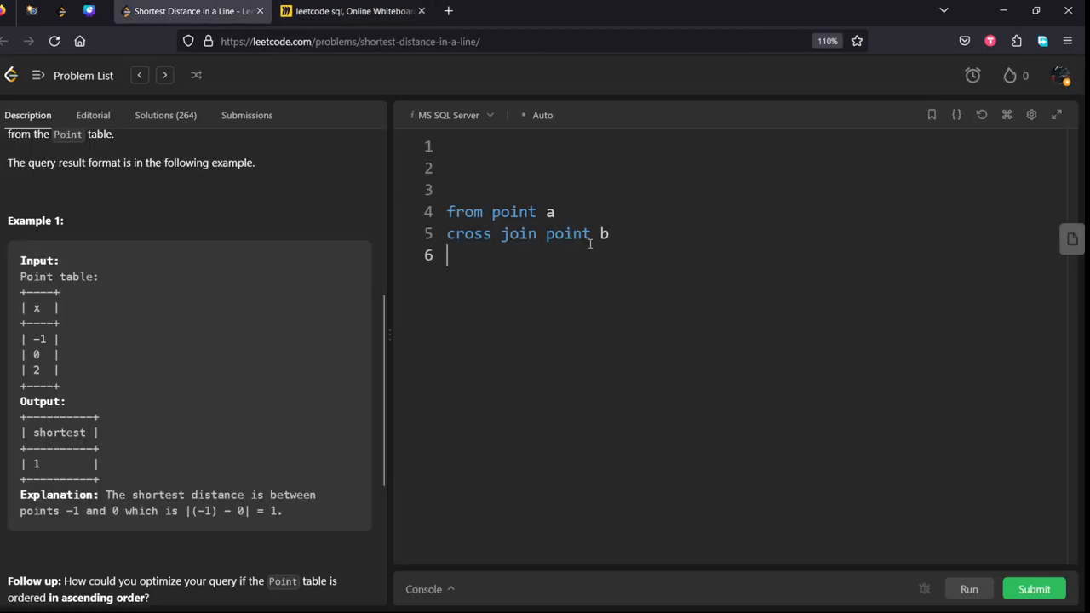
Add the filter 'where a.x != b.x' and start the select line.
text(where a)
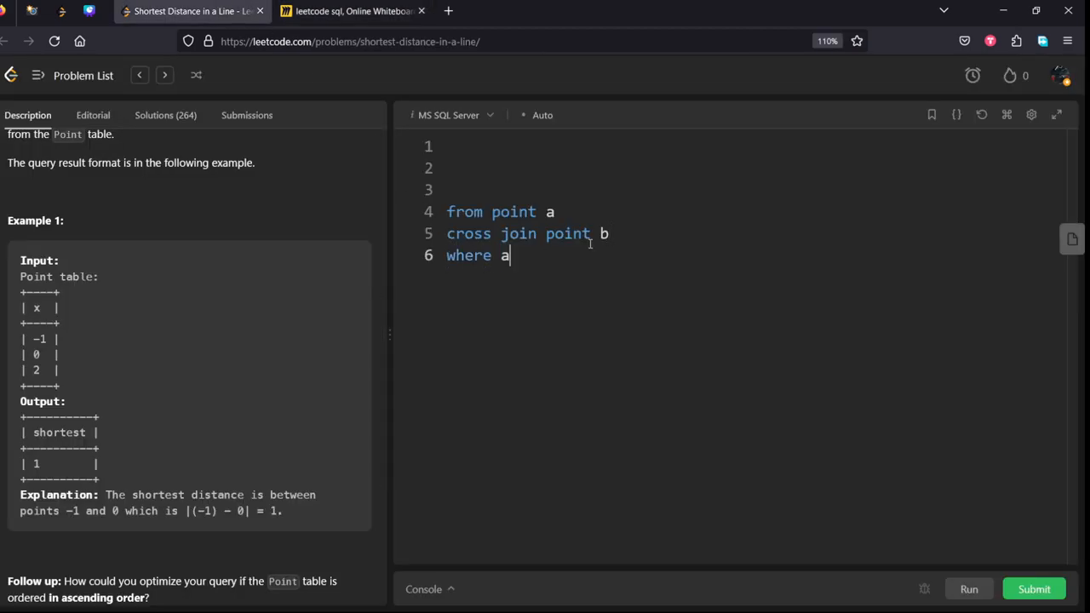
text(.)
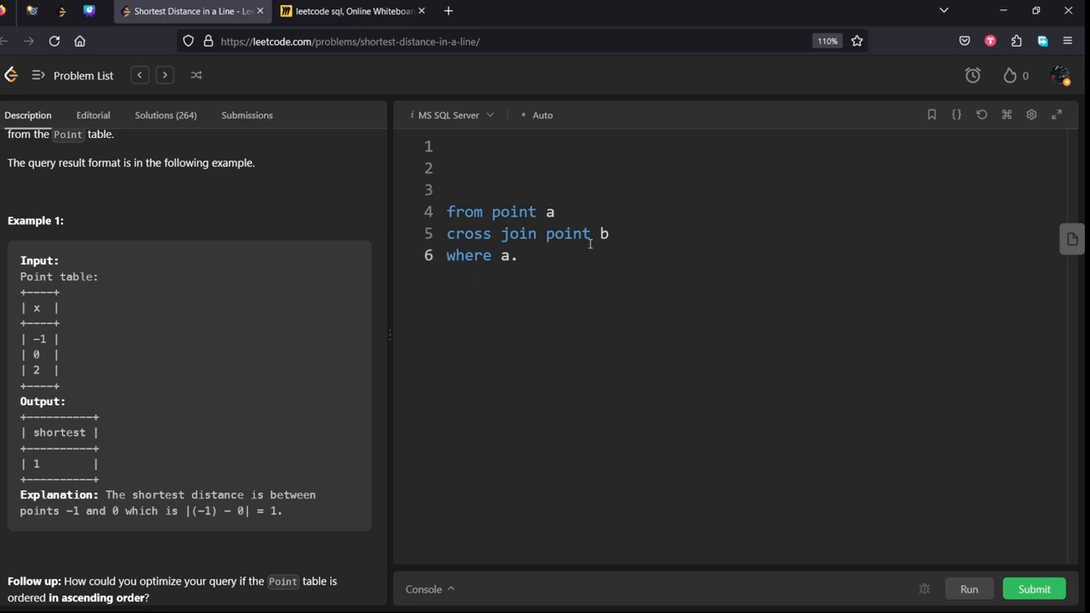
text(x !)
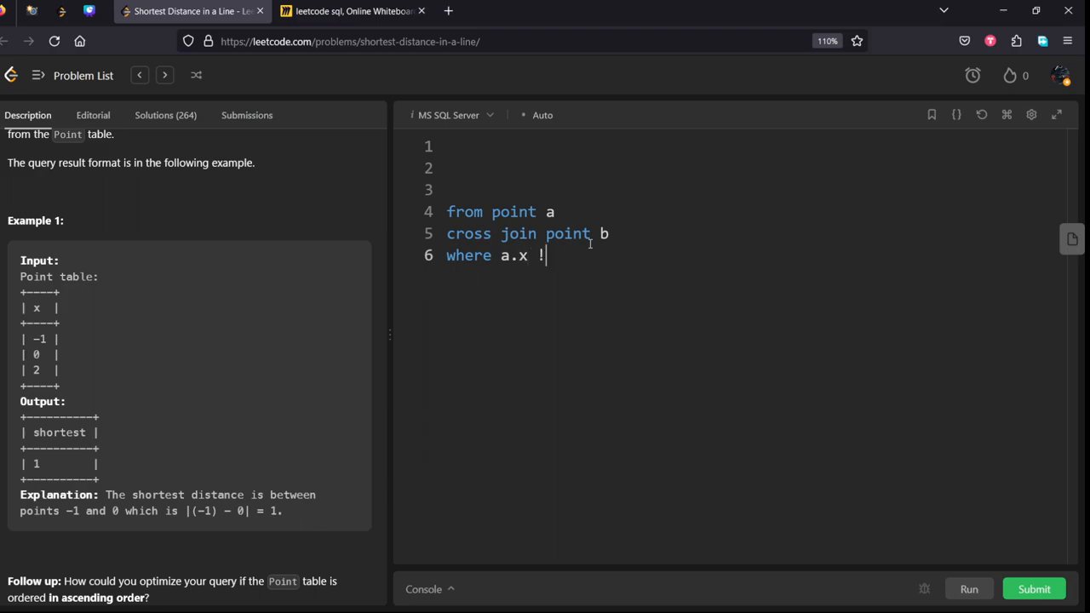
text(= b)
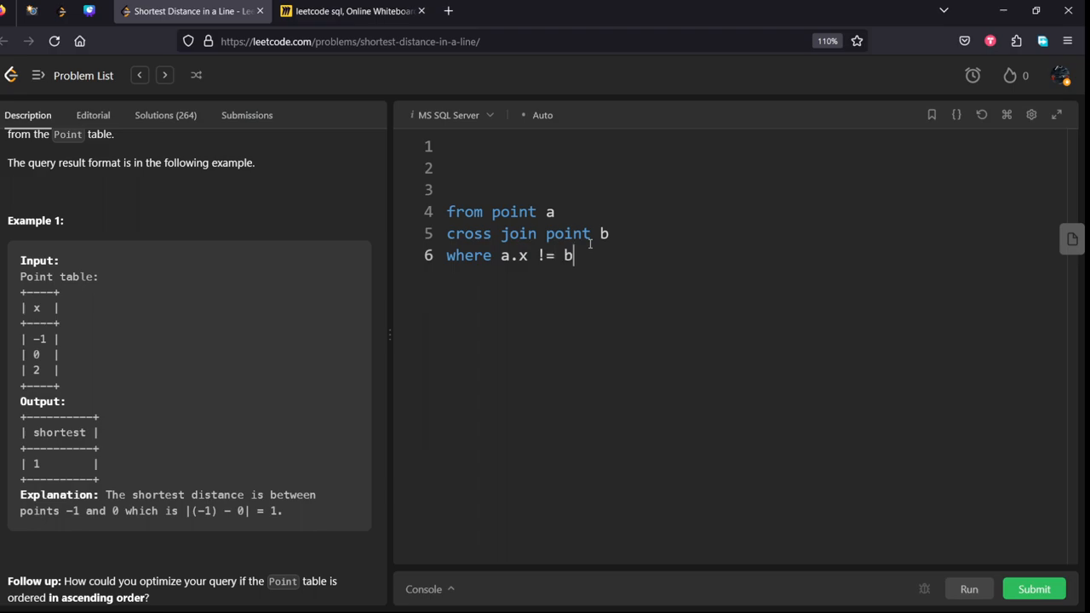
text(.x)
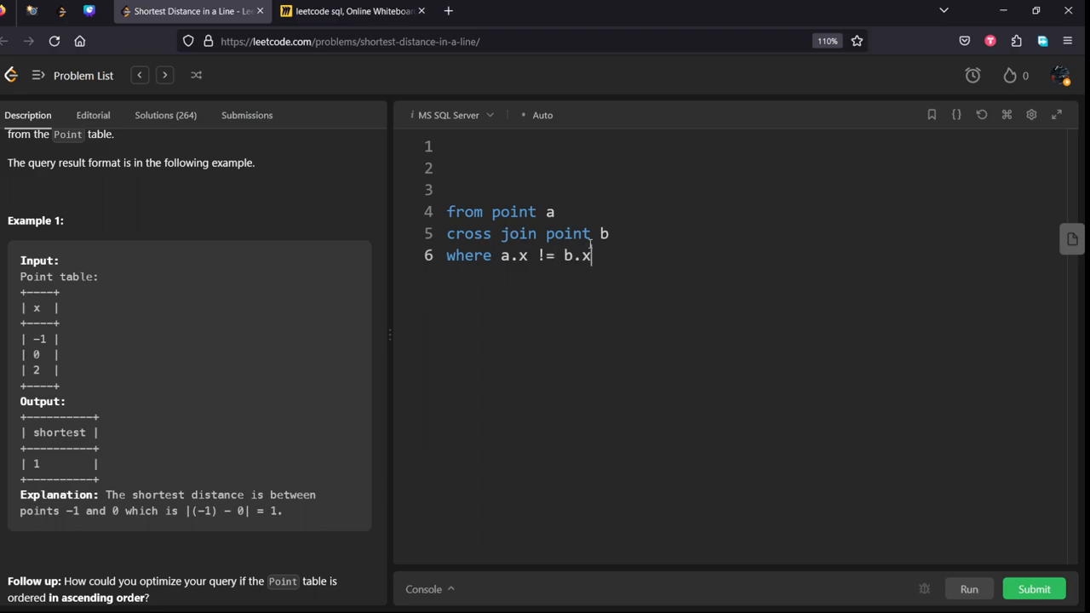
text(se)
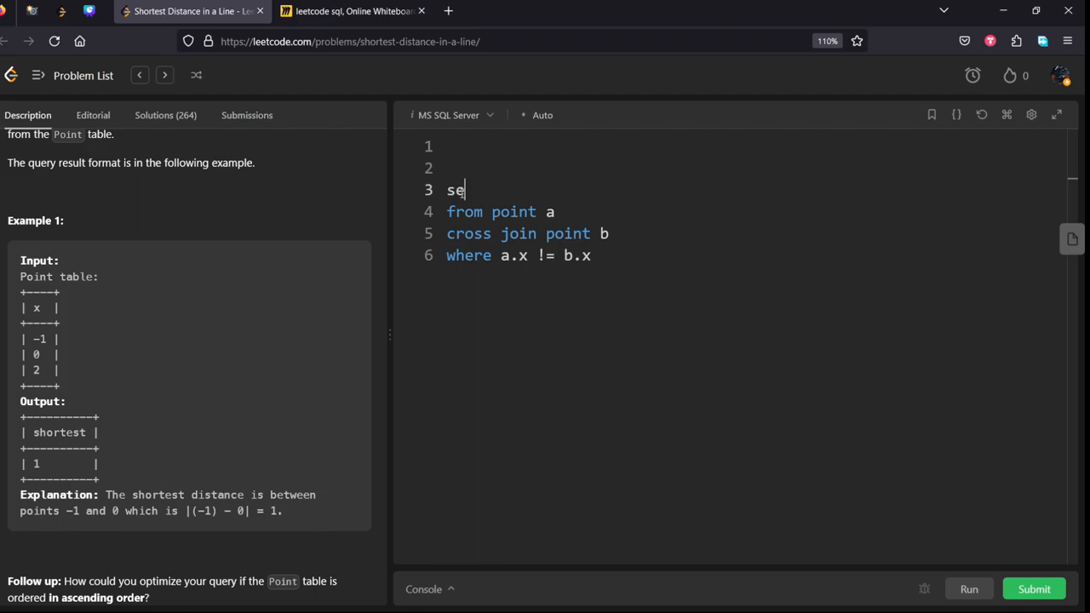
text(lect)
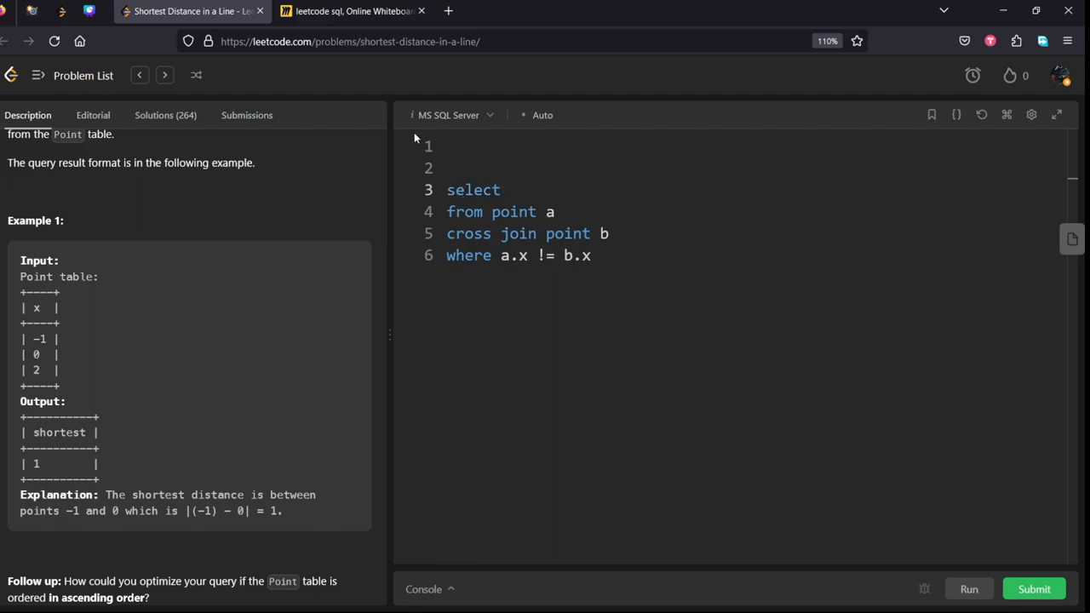
Have the select line compute (a.x - b.x), referring to the whiteboard notes.
click(349, 11)
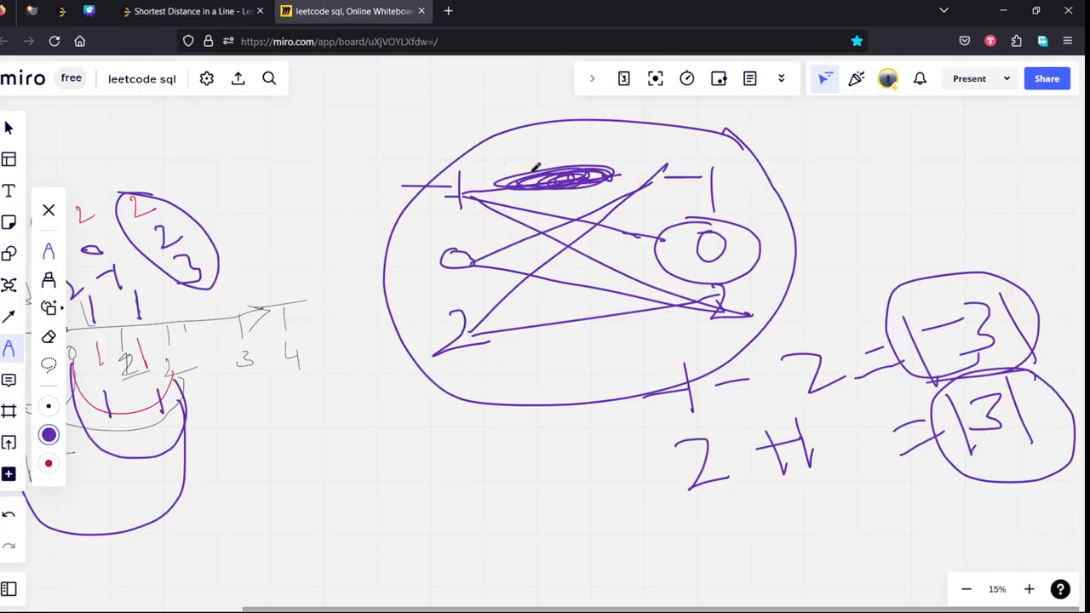
click(192, 11)
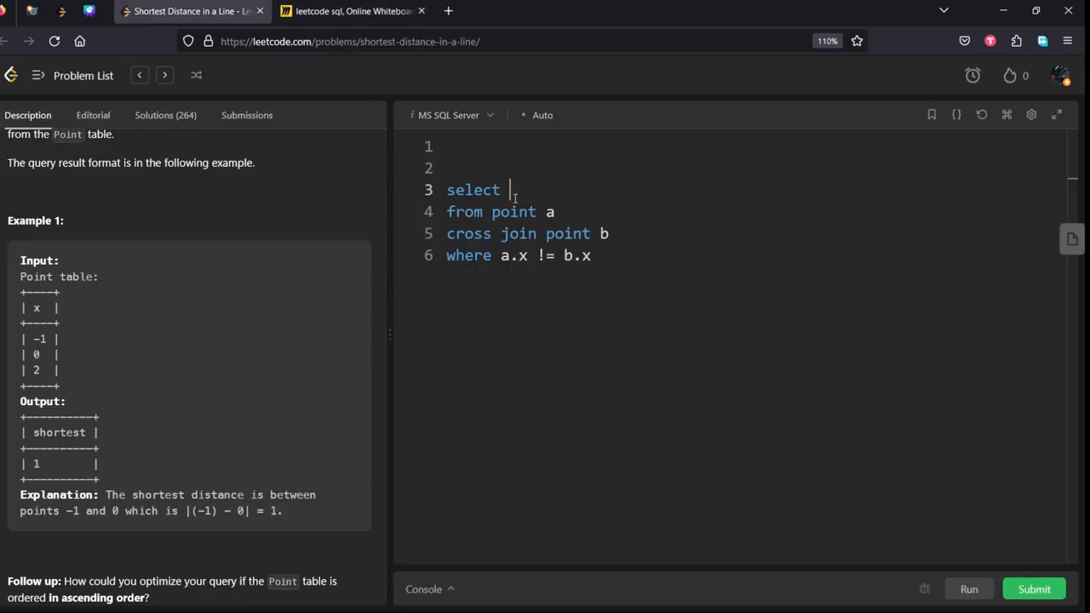
text(())
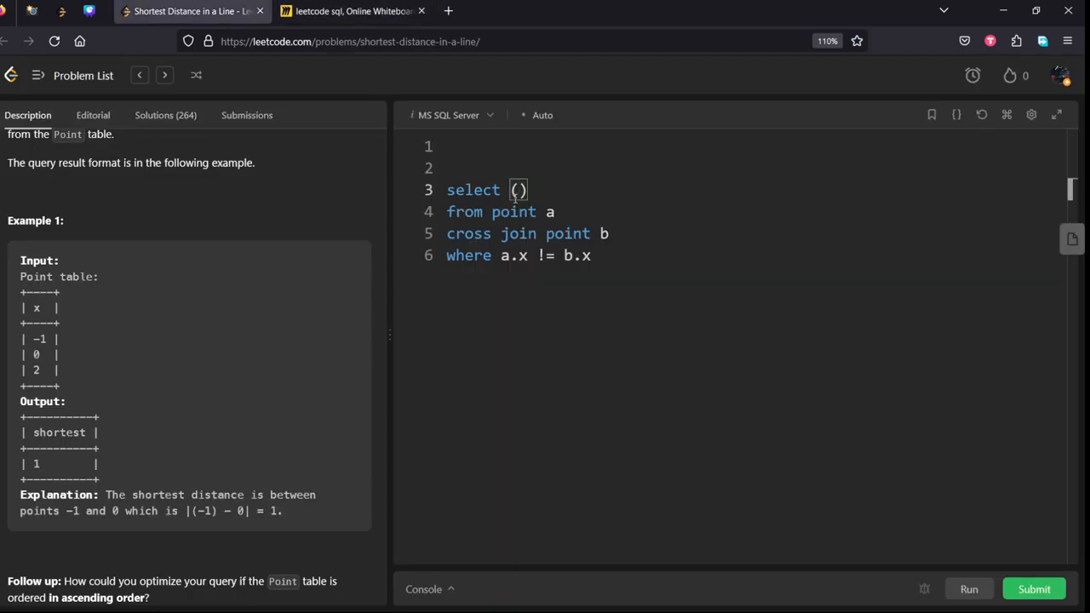
text(a.x)
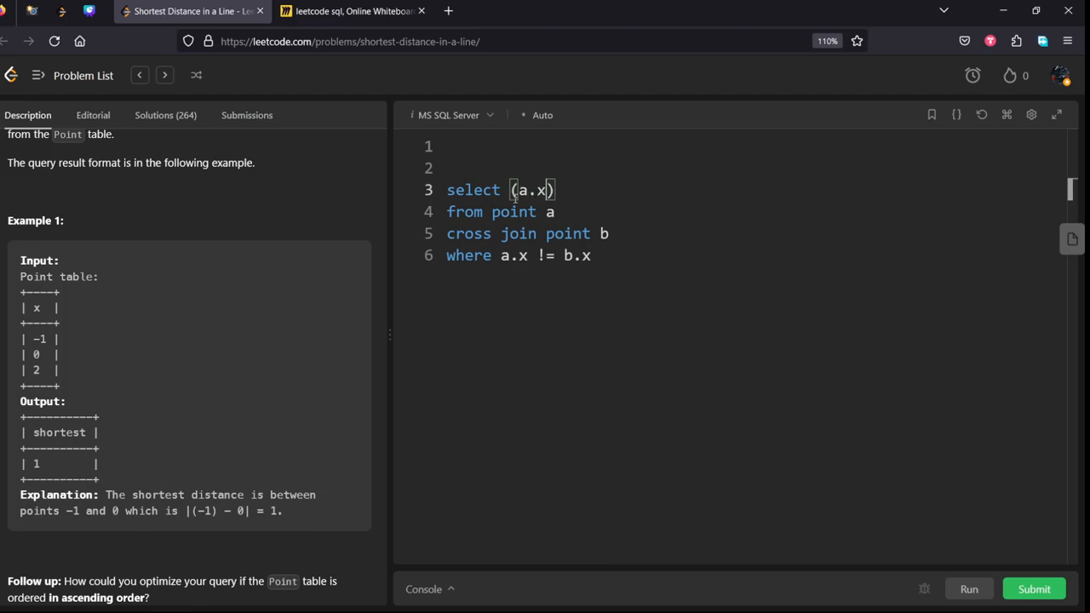
text(- b)
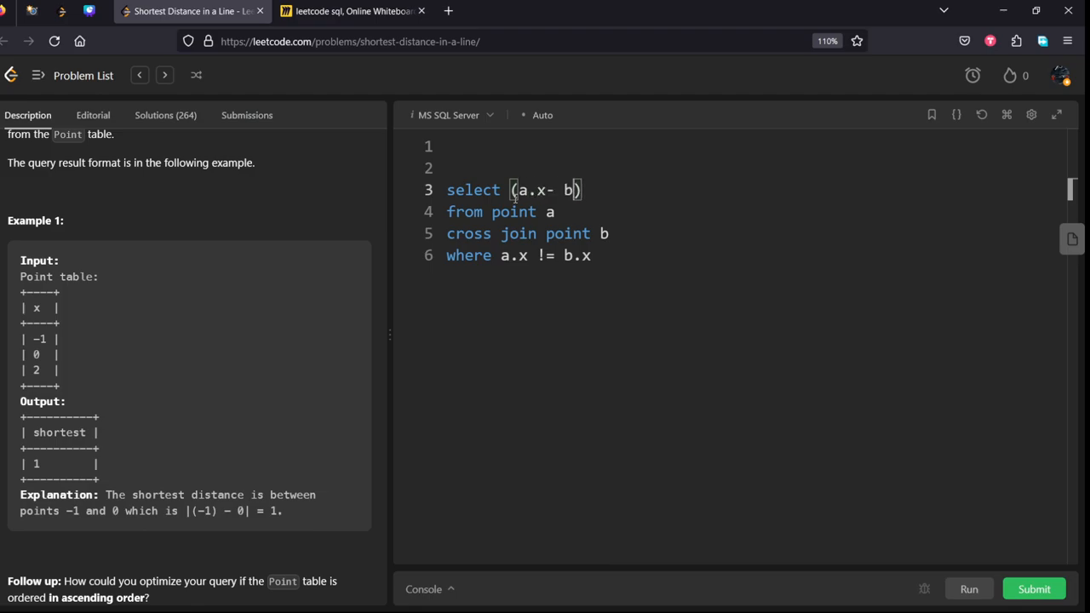
text(.x)
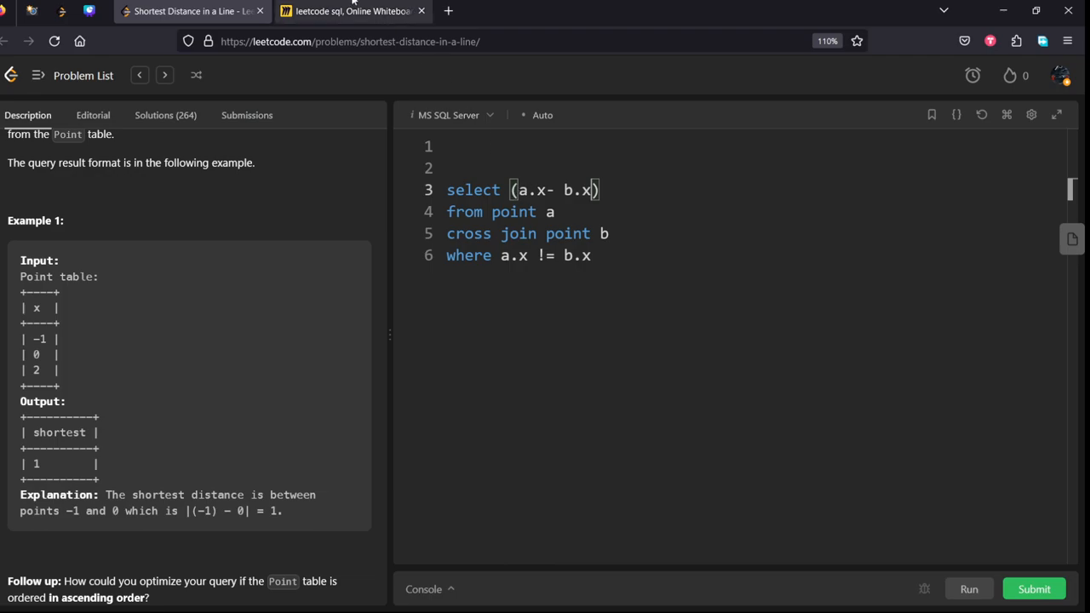
click(350, 11)
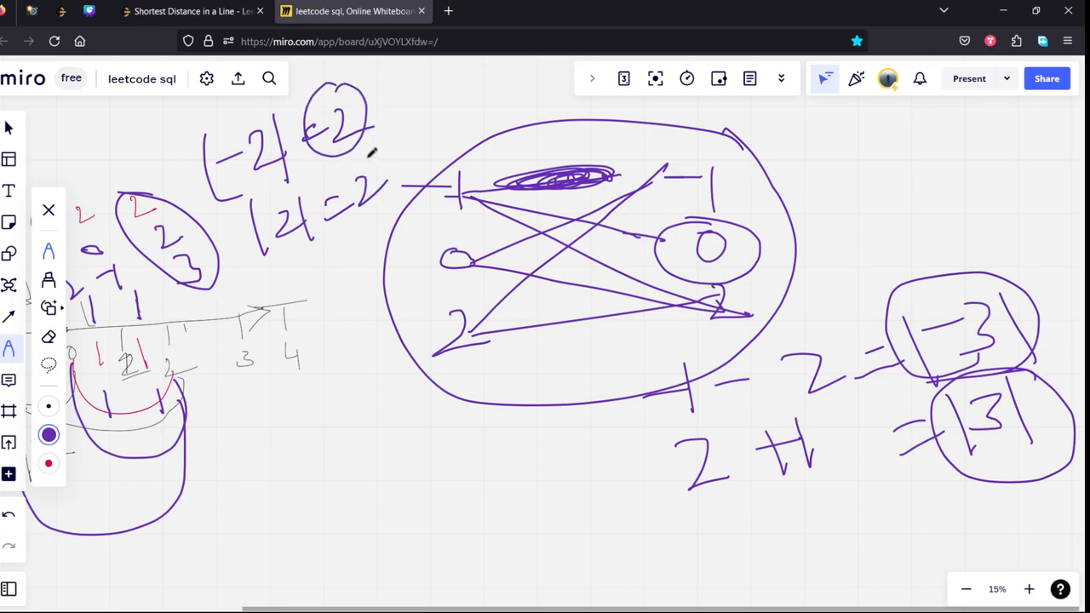
Wrap the expression as min(abs(a.x - b.x)) and alias the result 'shortest'.
click(192, 11)
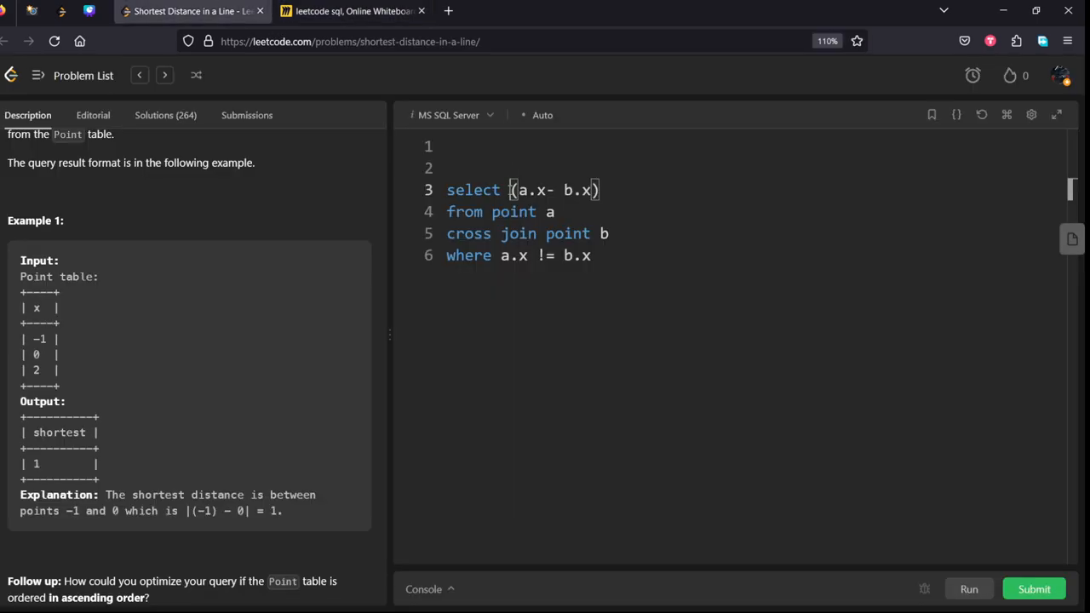
text(abs)
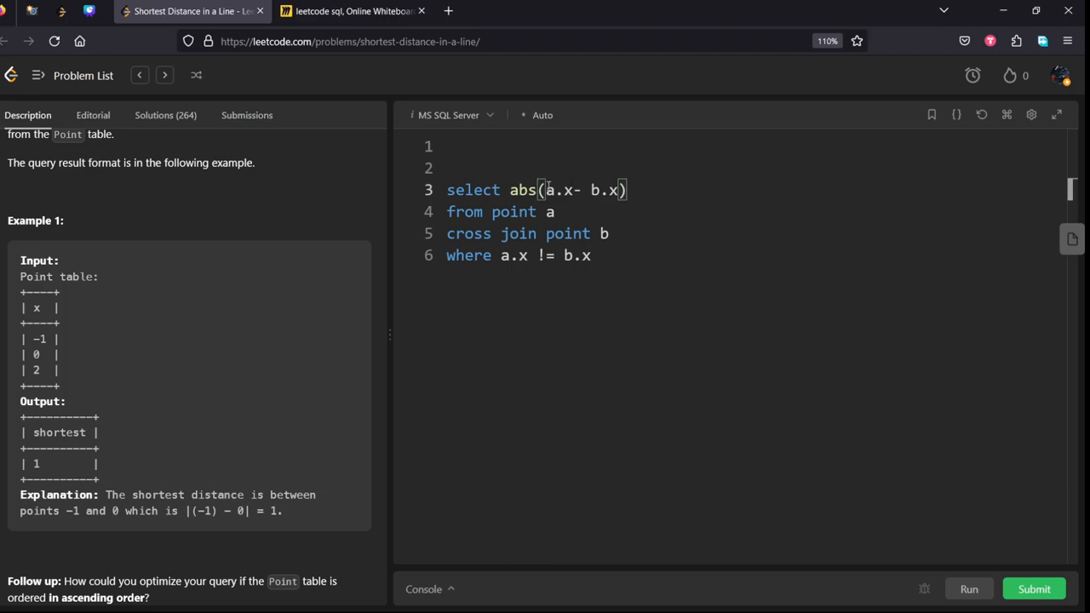
text(mi)
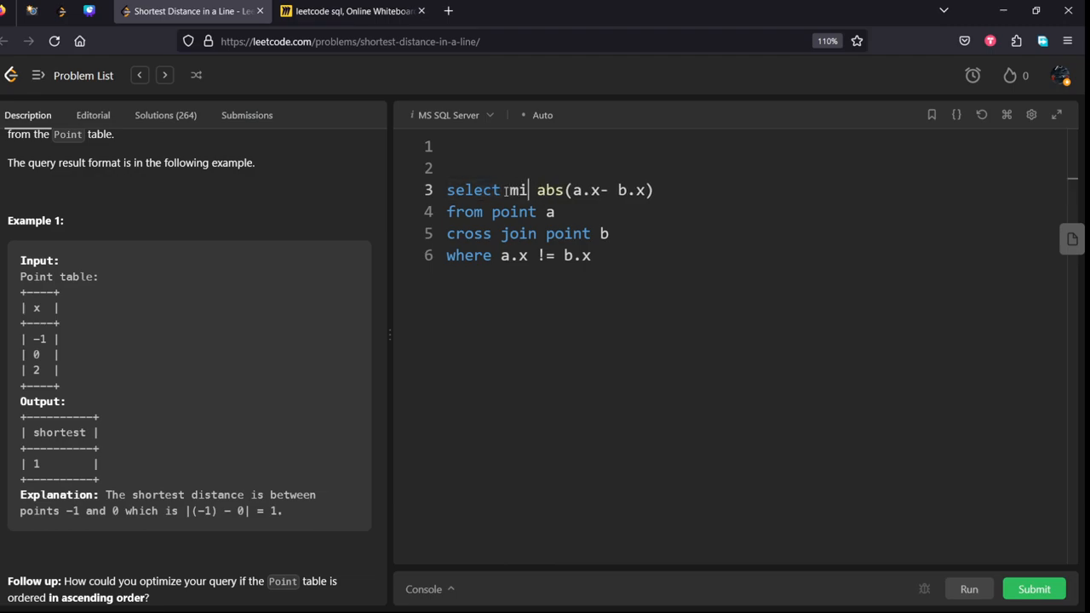
text(n()
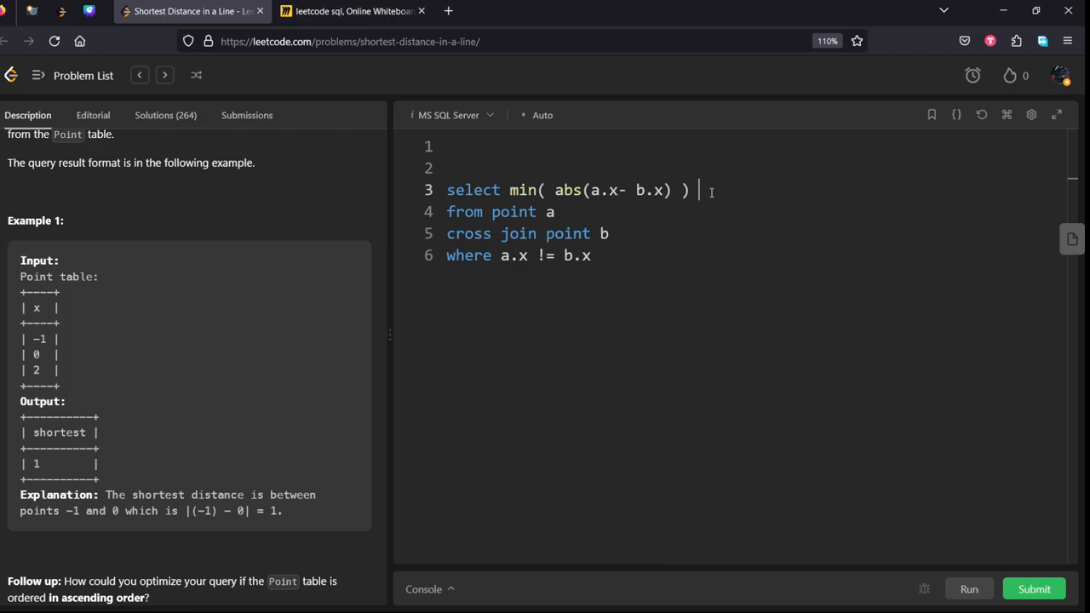
scroll(down, 3)
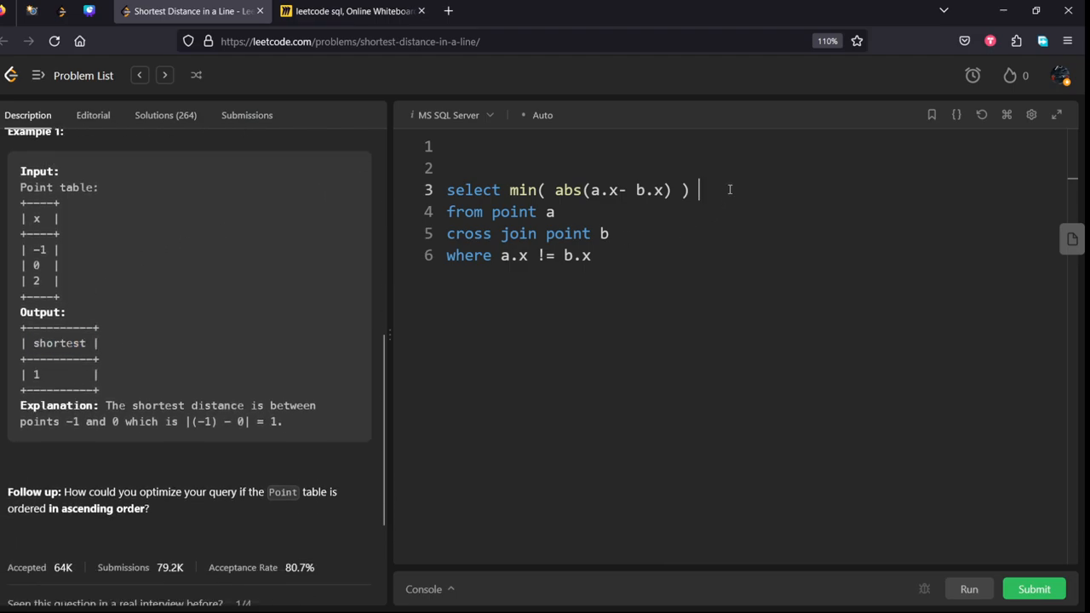
text(shortest)
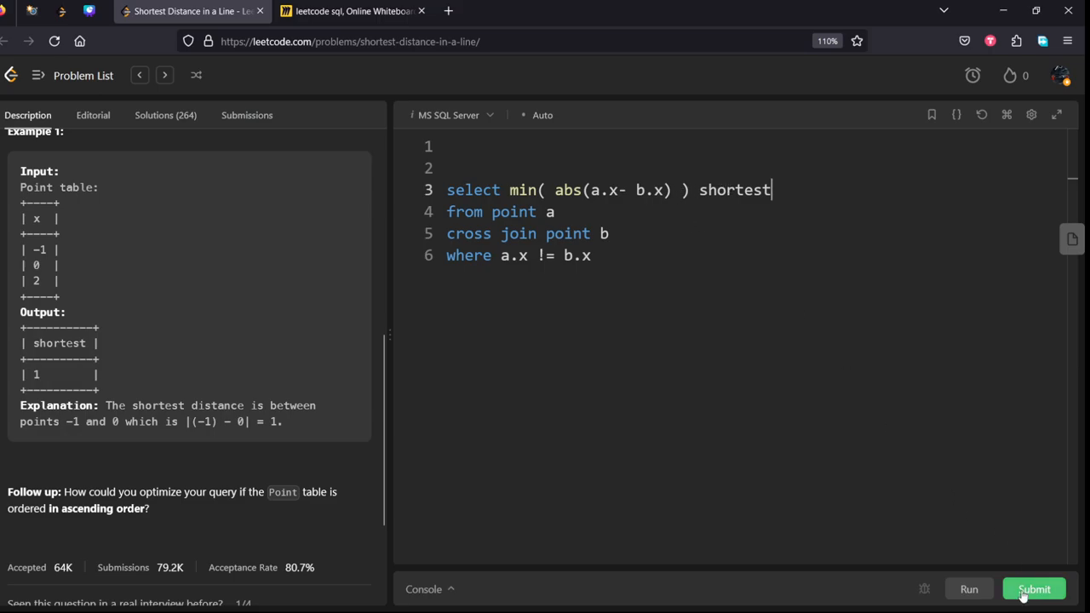
Submit the query and view the accepted submission's details.
click(1034, 589)
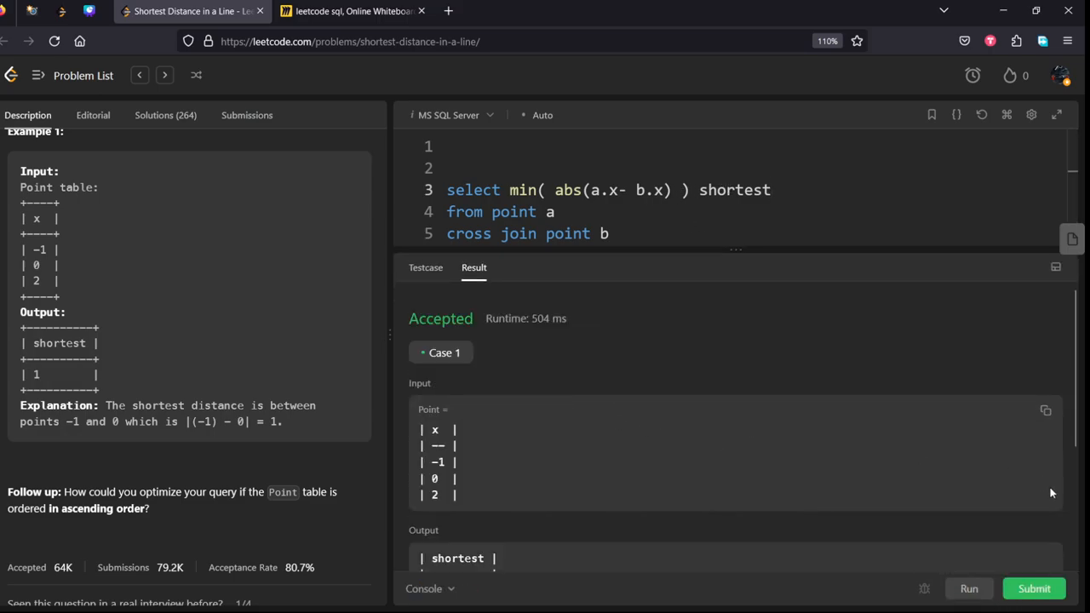
click(1034, 589)
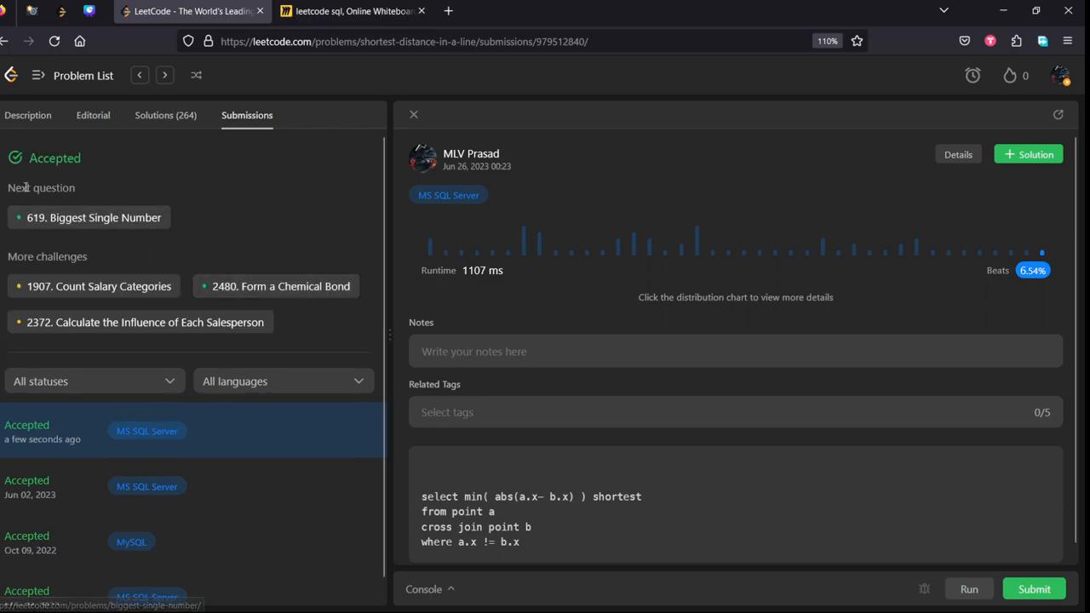
mouse_move(10, 167)
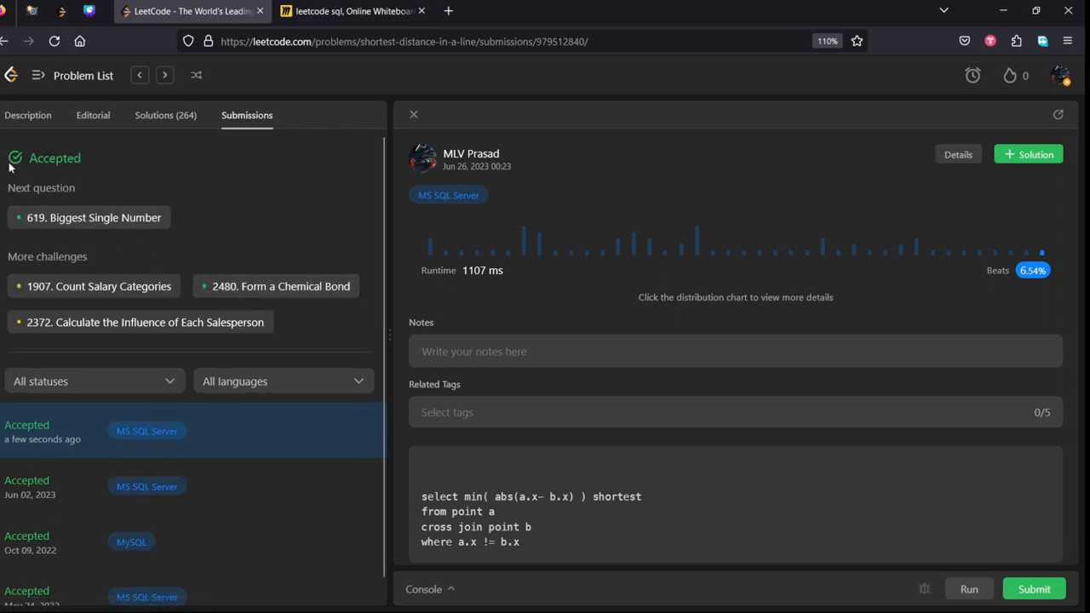
mouse_move(56, 131)
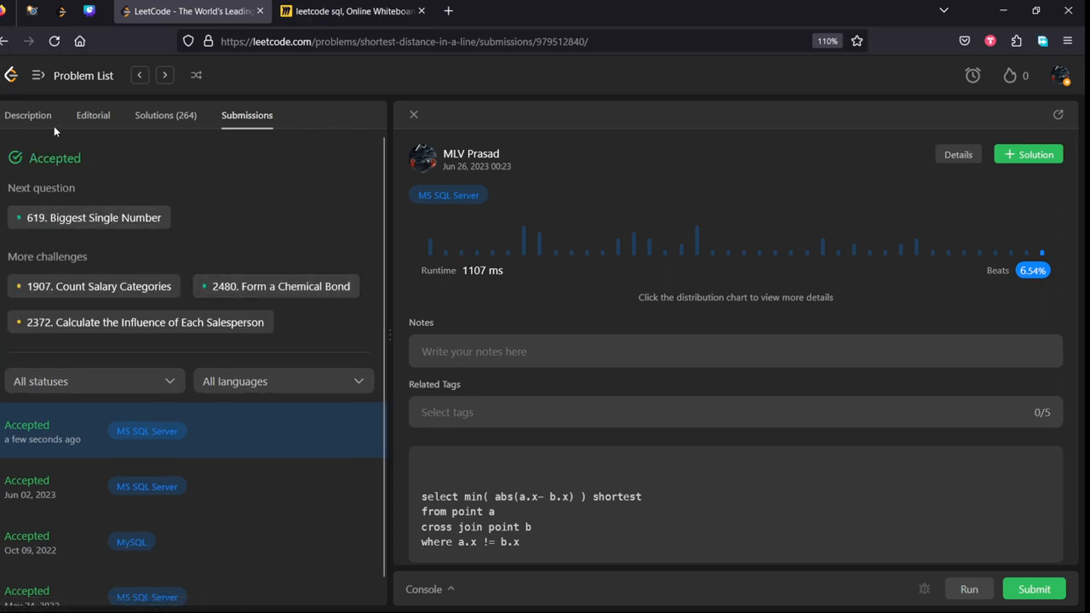